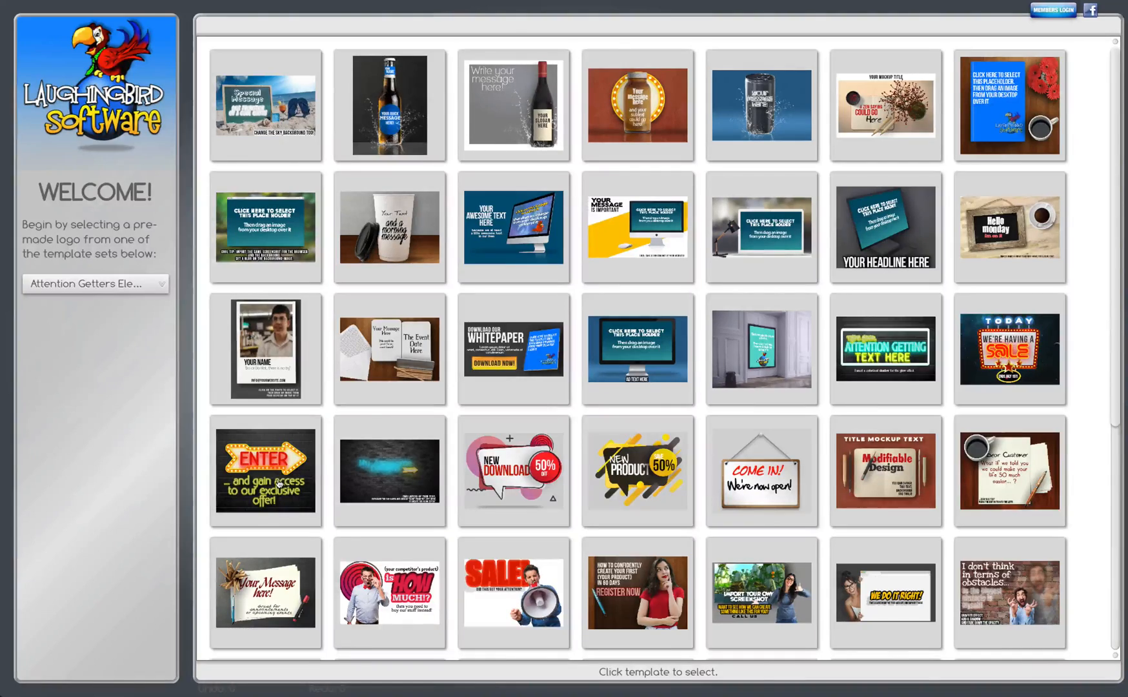
# Step: Open the neon ENTER arrow from Attention Getters and change its word to Marc
pyautogui.click(266, 472)
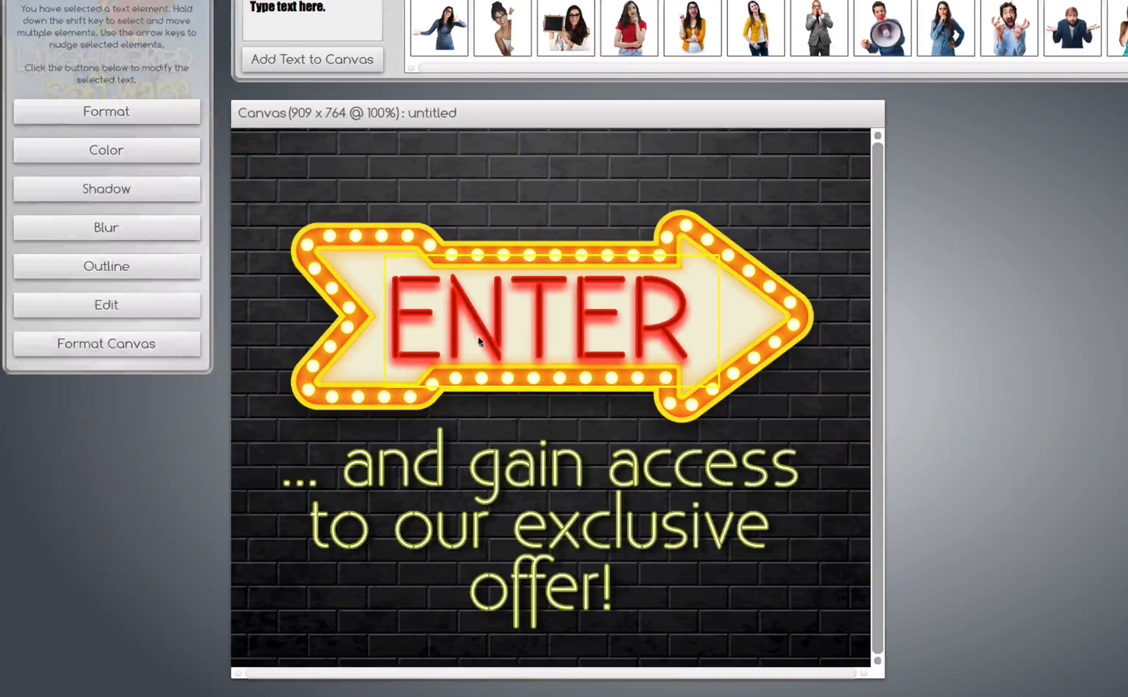
pyautogui.click(106, 305)
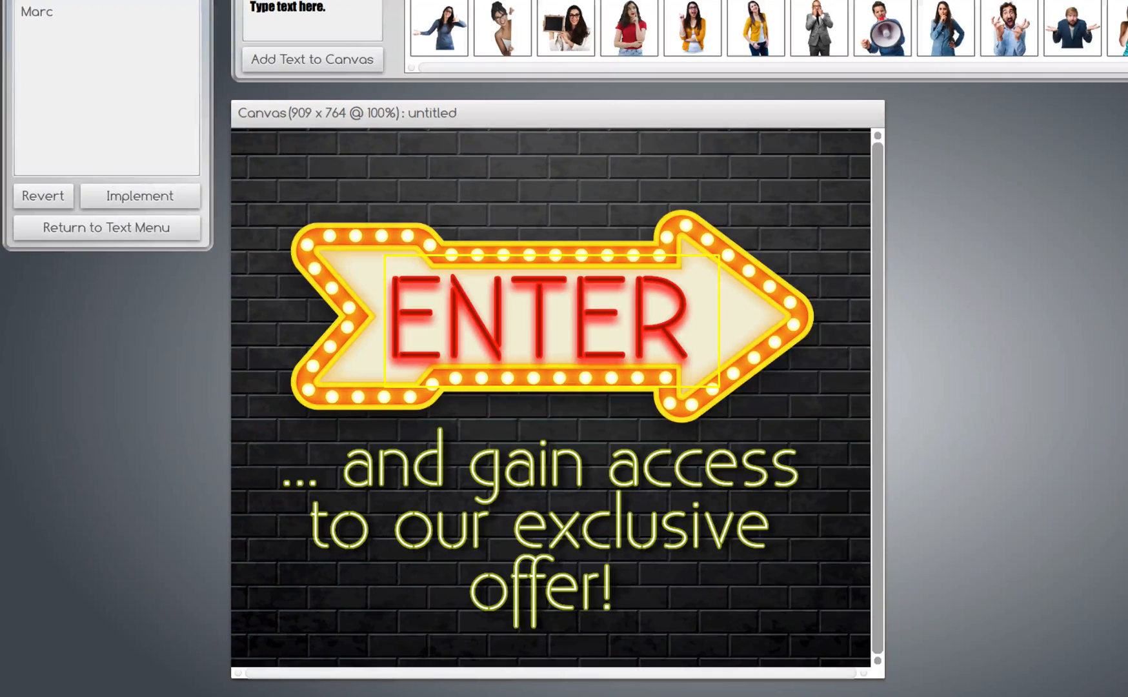
pyautogui.click(140, 196)
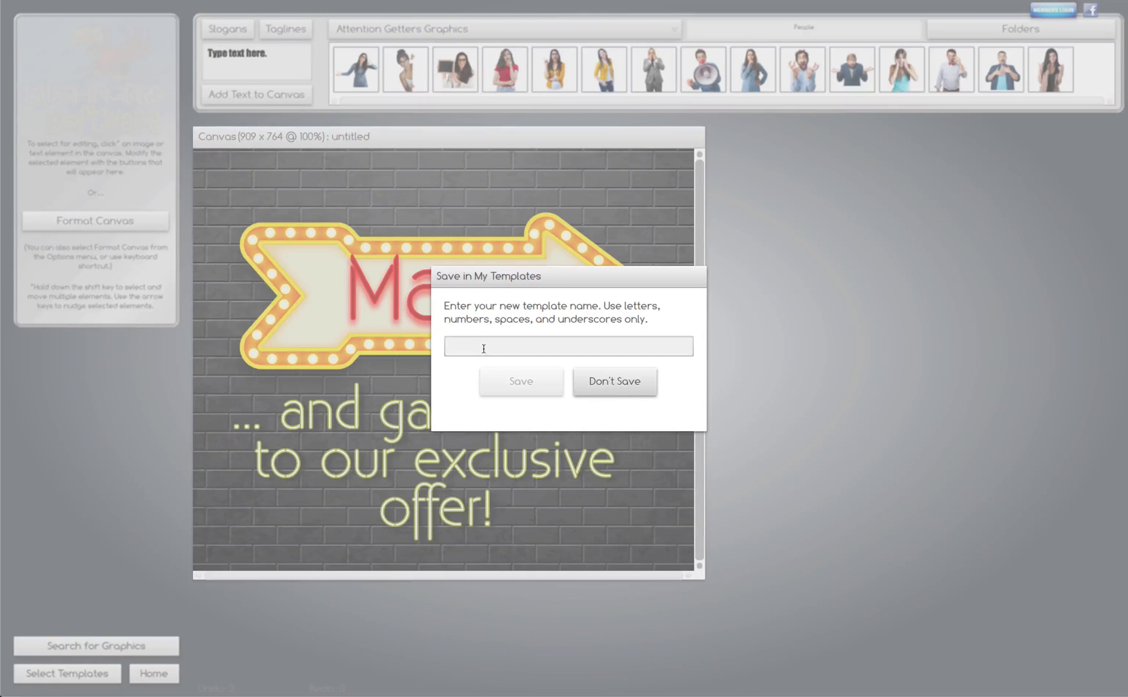
# Step: Name the new template MarcTemplate and save it to My Templates
pyautogui.write('MarcTemp')
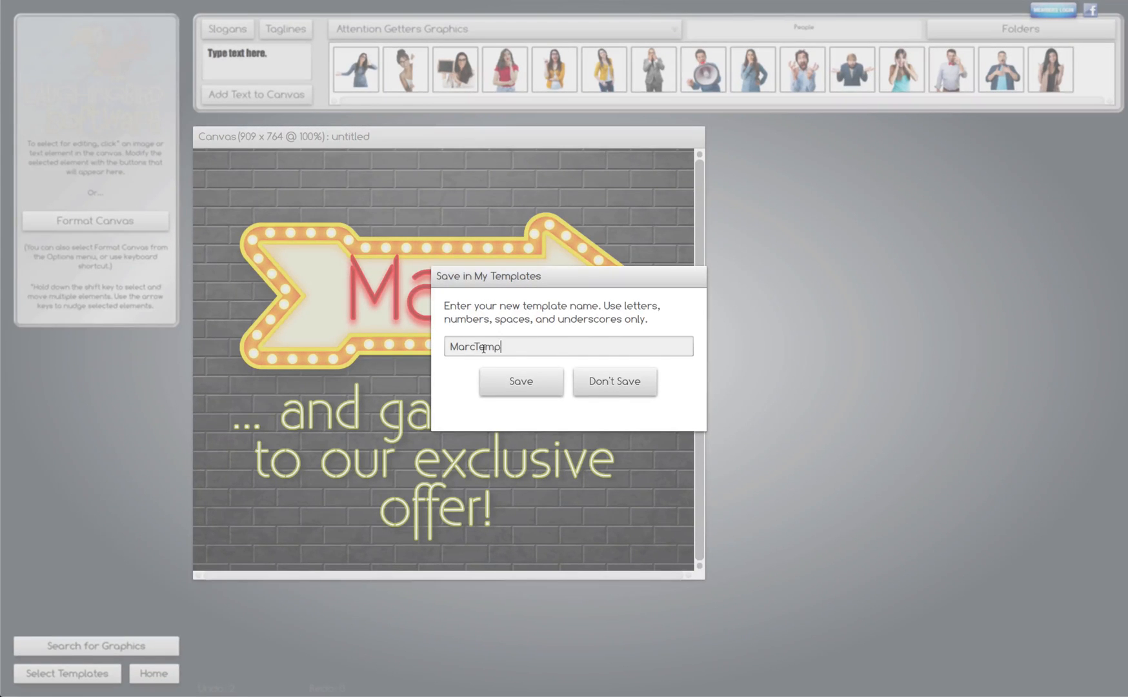
pyautogui.write('late')
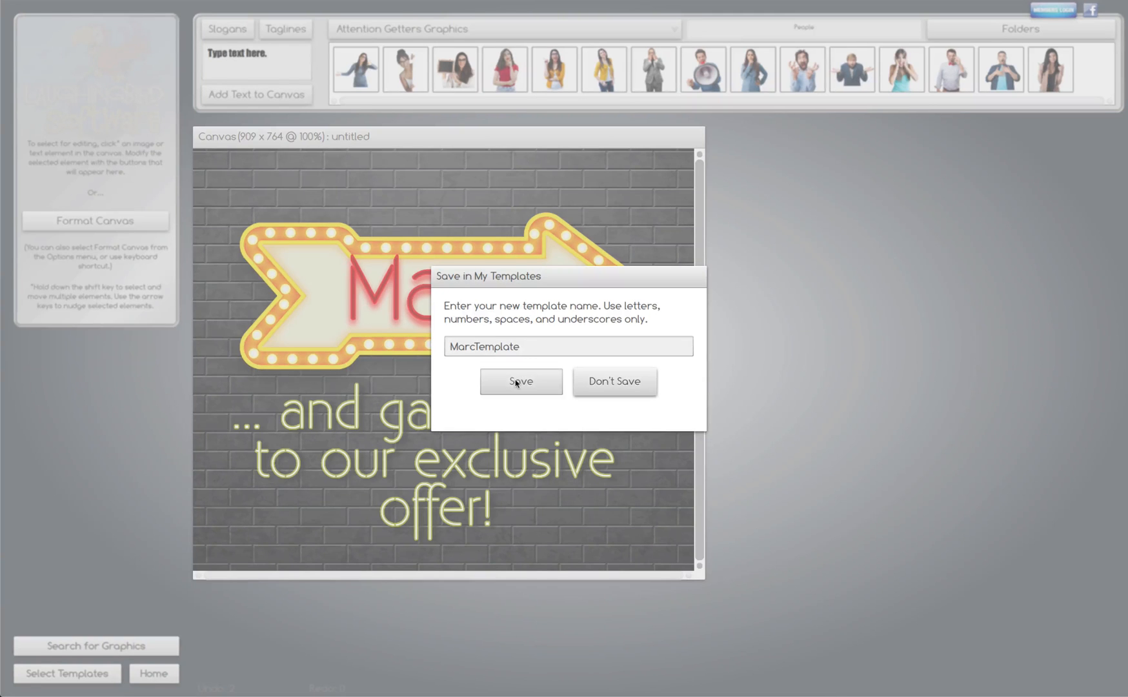
pyautogui.click(520, 381)
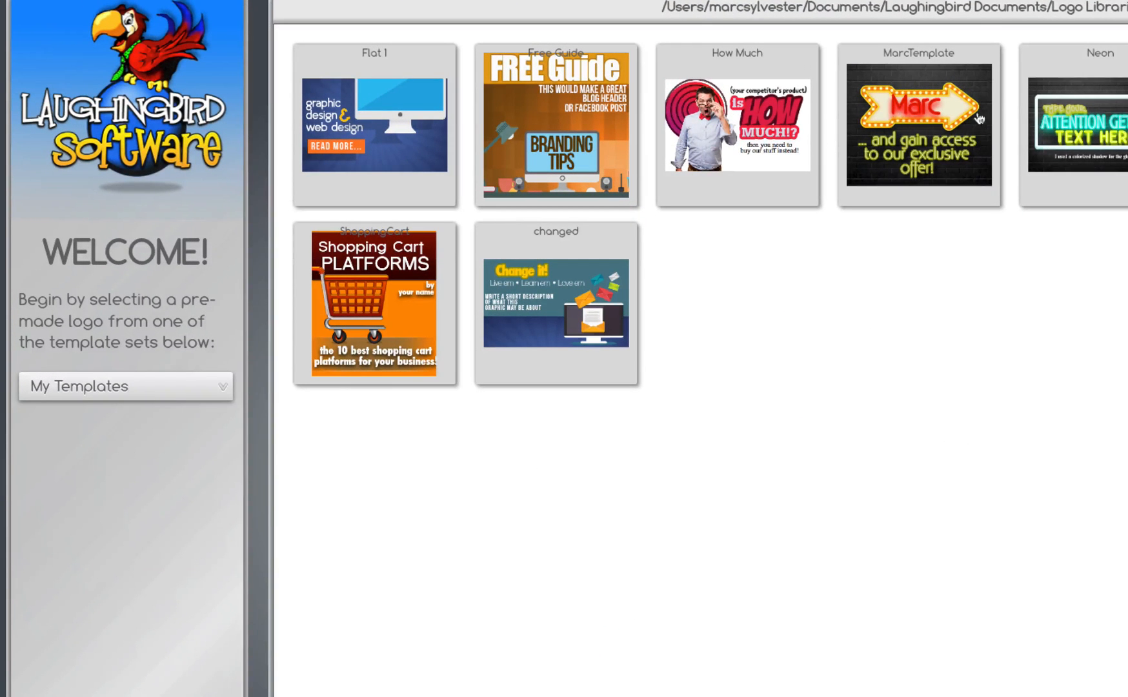
pyautogui.moveTo(935, 143)
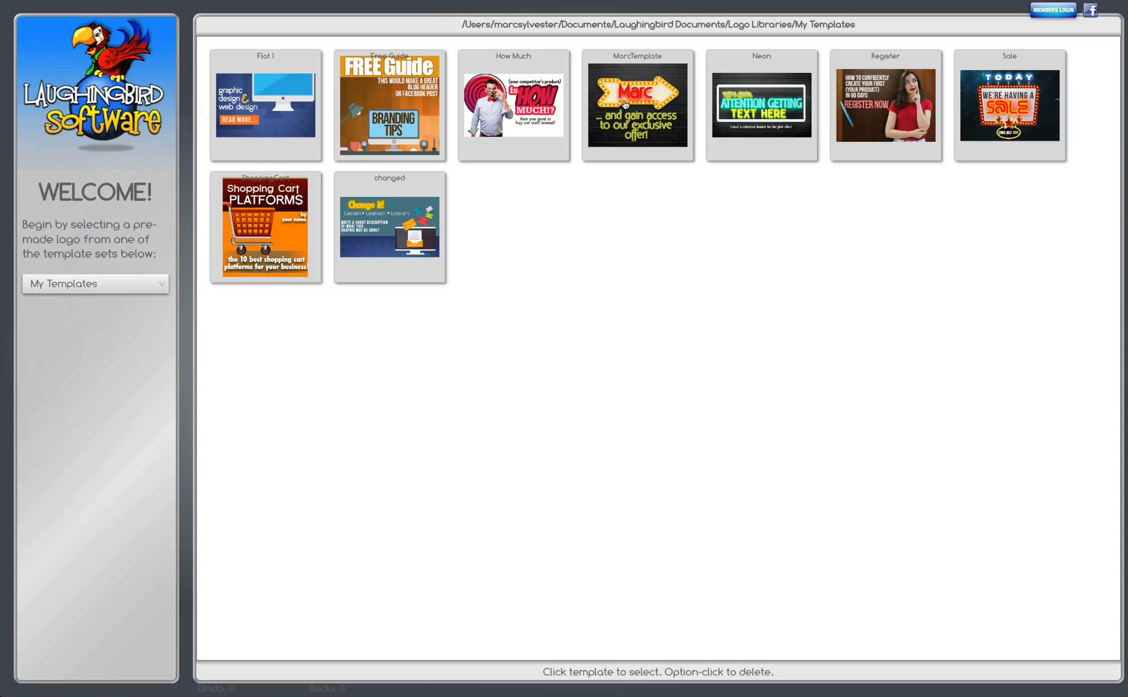
# Step: Reopen MarcTemplate and change the sign's word from Marc to Lisa
pyautogui.click(636, 105)
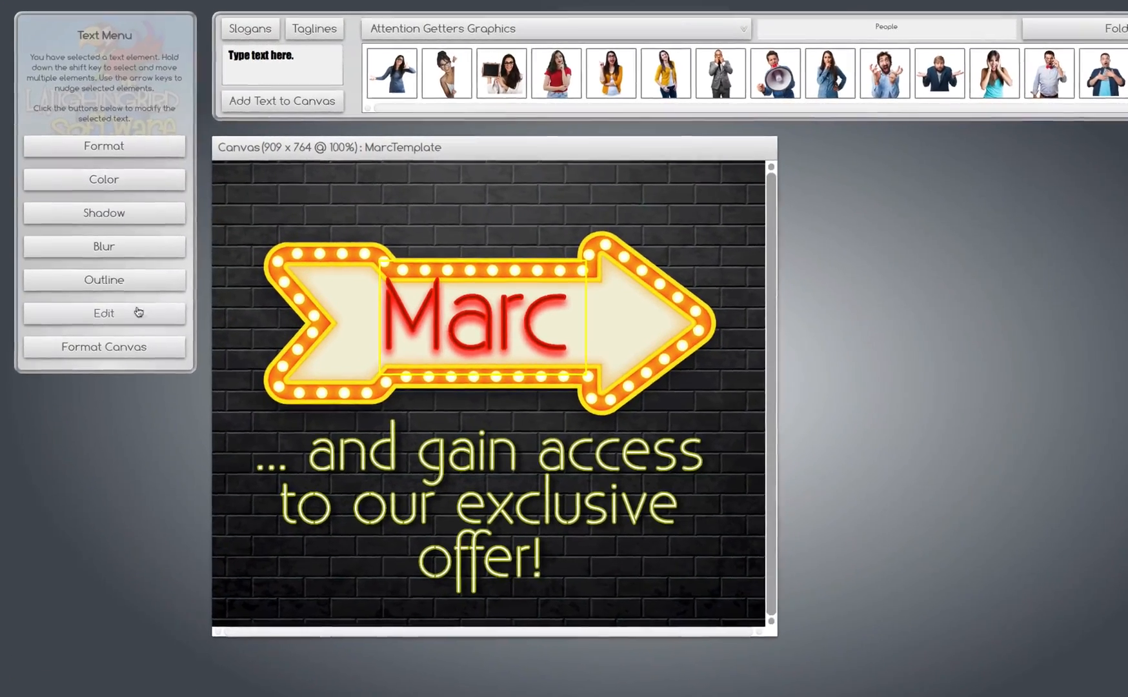
pyautogui.click(103, 312)
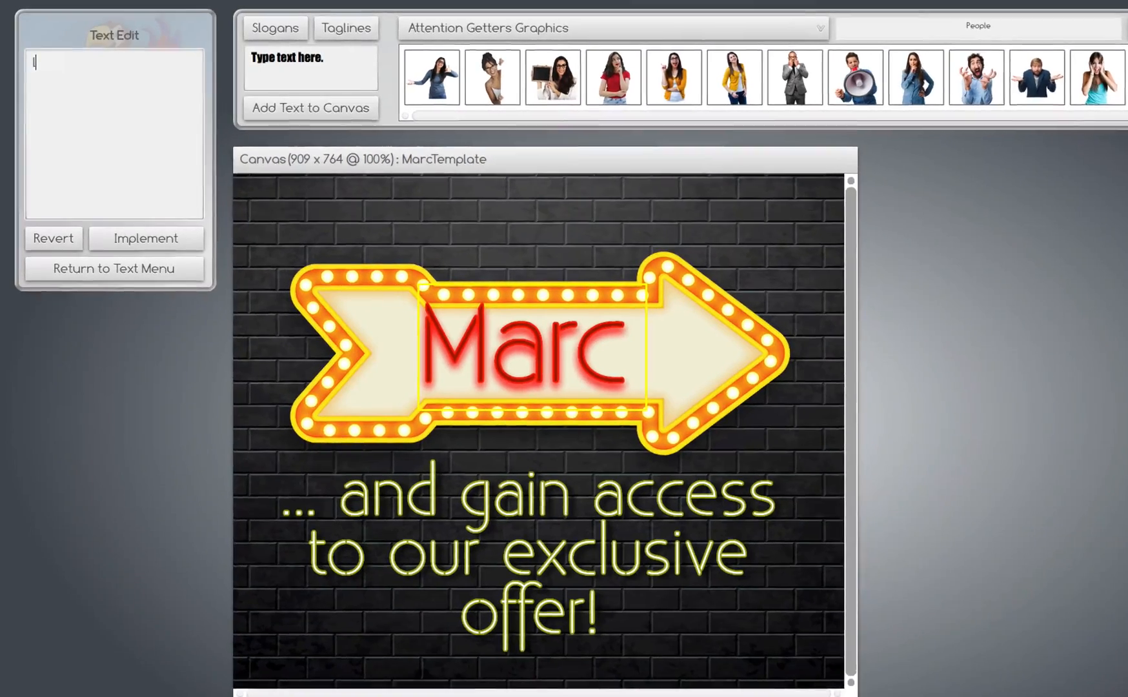
pyautogui.write('Lisa')
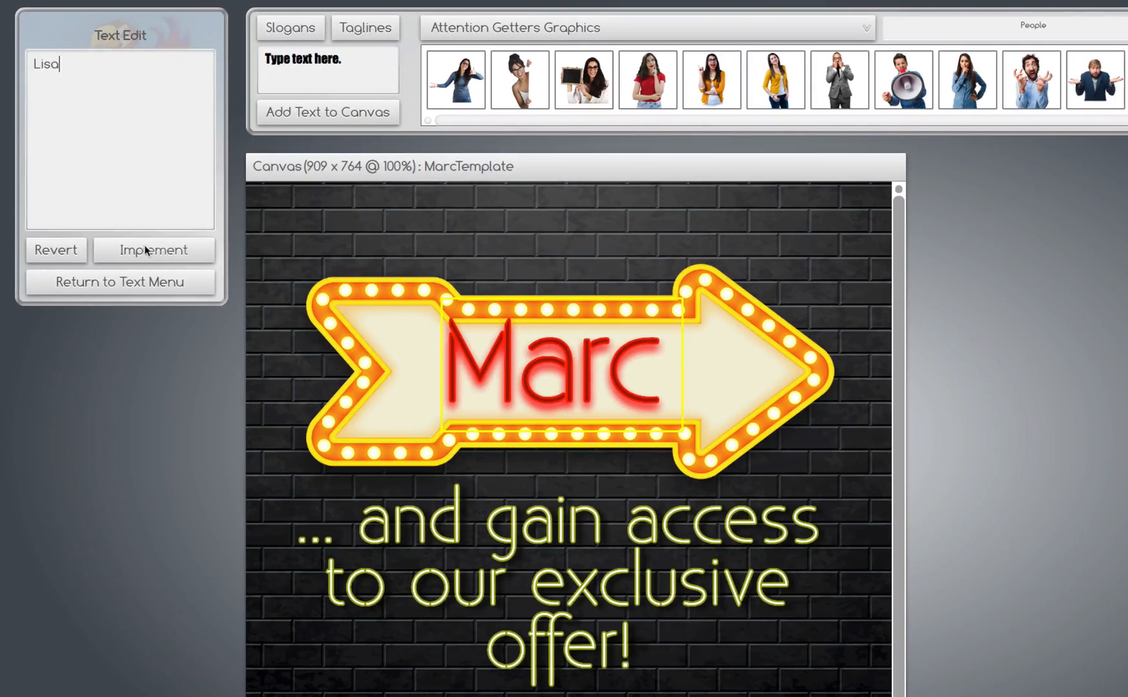
pyautogui.click(154, 250)
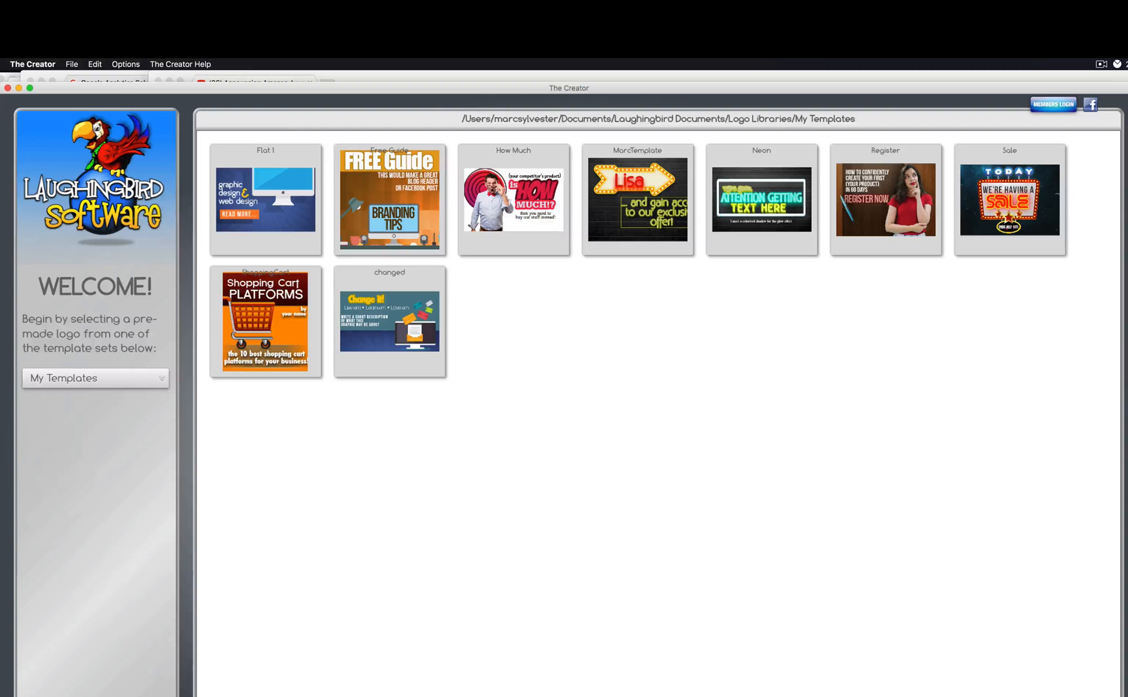
pyautogui.moveTo(504, 252)
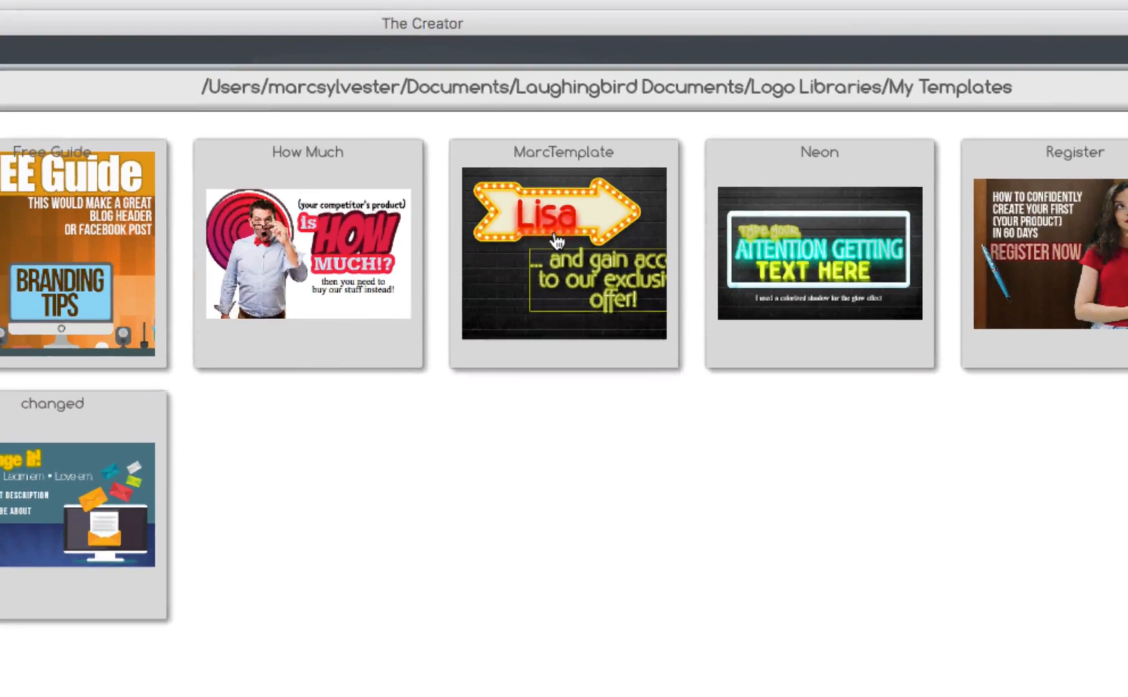
pyautogui.moveTo(579, 322)
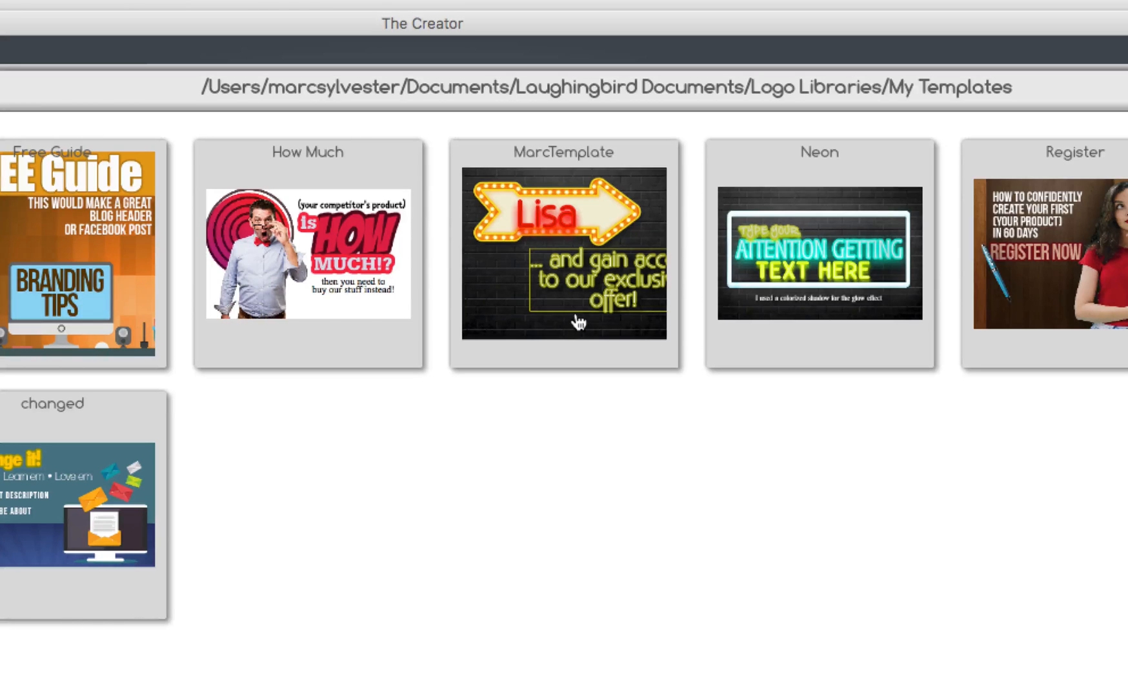
pyautogui.moveTo(644, 400)
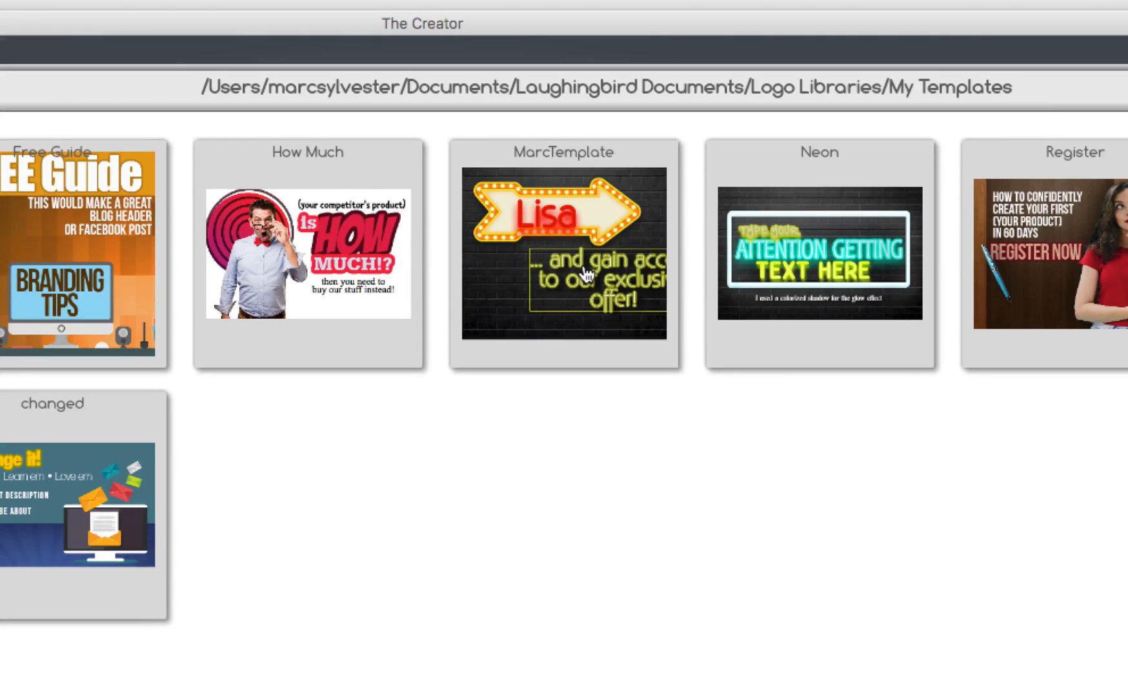
pyautogui.moveTo(569, 461)
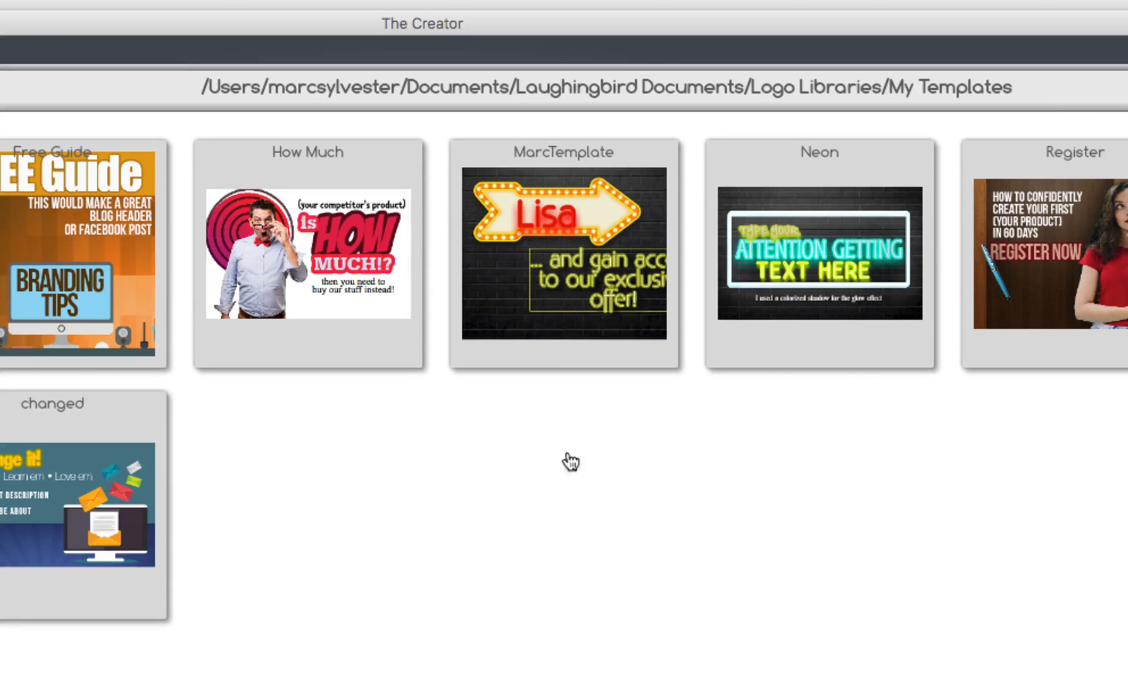
pyautogui.moveTo(579, 514)
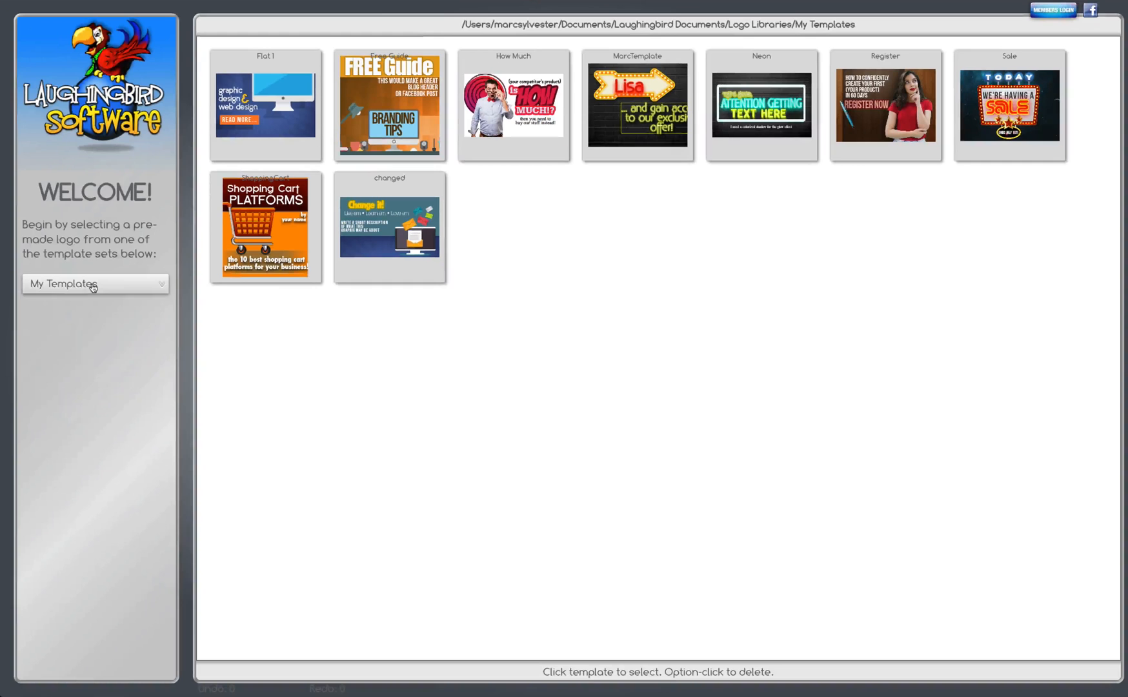
# Step: Load the Modifiable Design notebook template from the Attention Getters Elements set
pyautogui.click(94, 284)
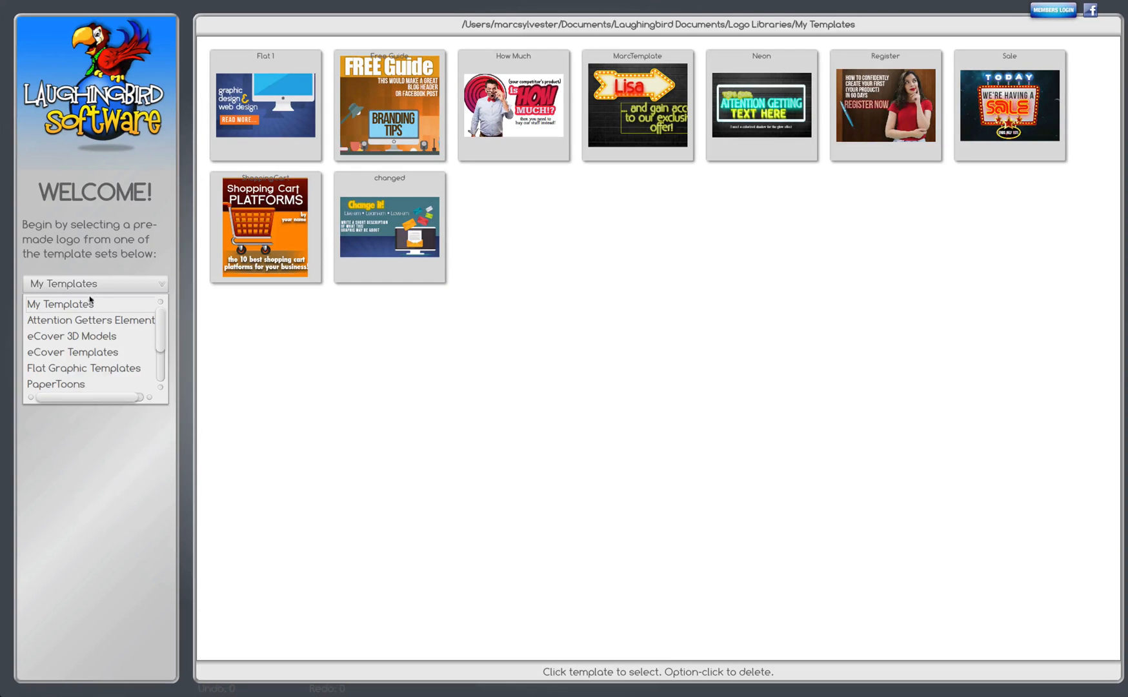
pyautogui.scroll(-3)
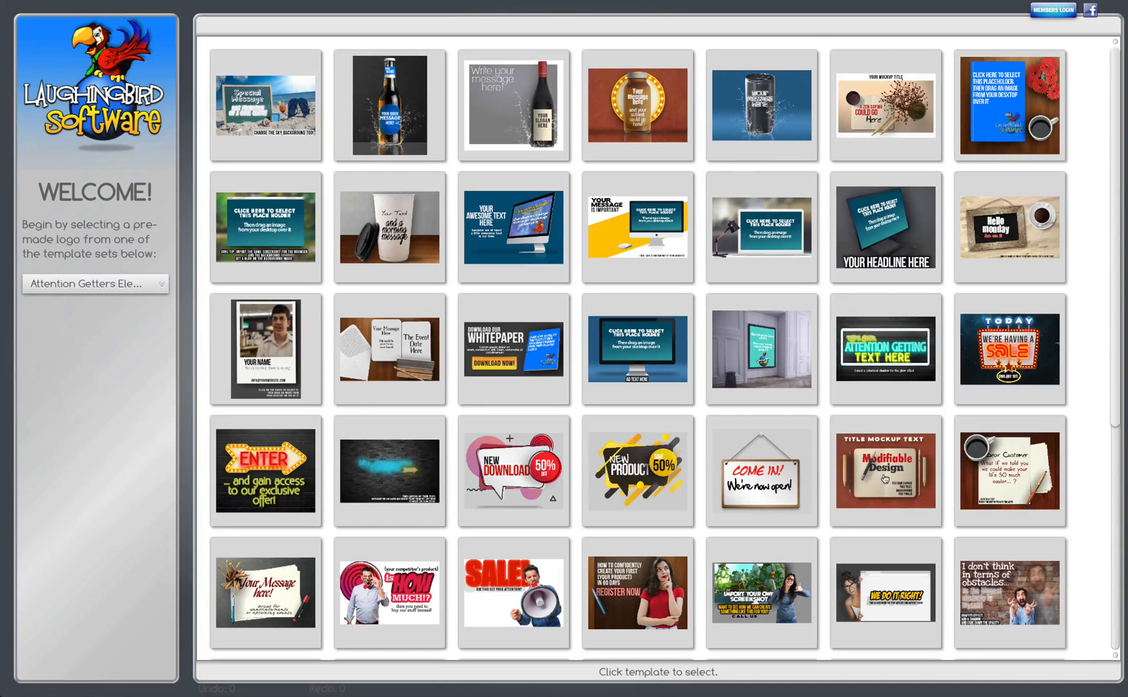
pyautogui.click(885, 472)
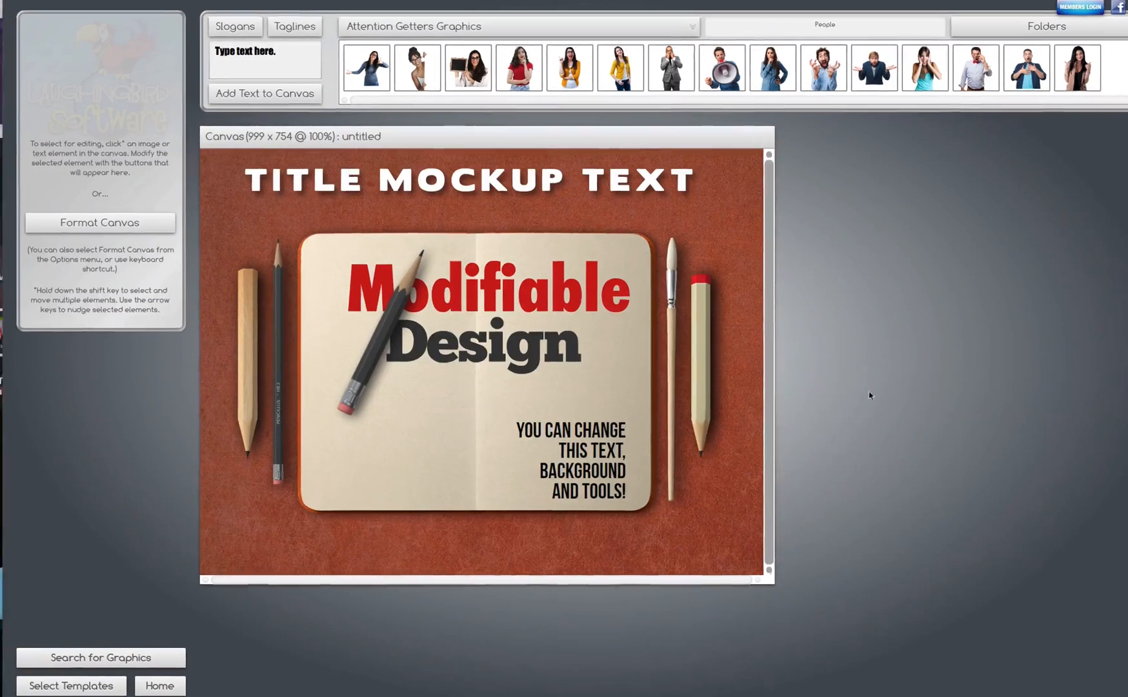
pyautogui.click(485, 324)
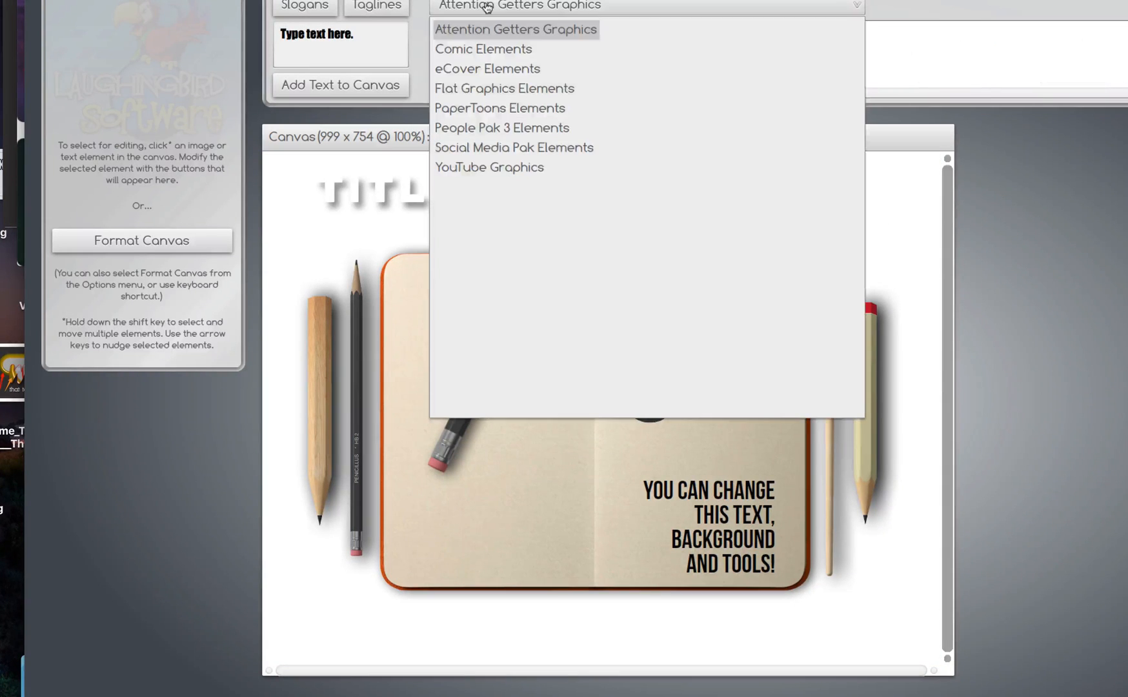
# Step: Place a dark striped background and scale the notebook up to nearly fill the canvas
pyautogui.click(515, 28)
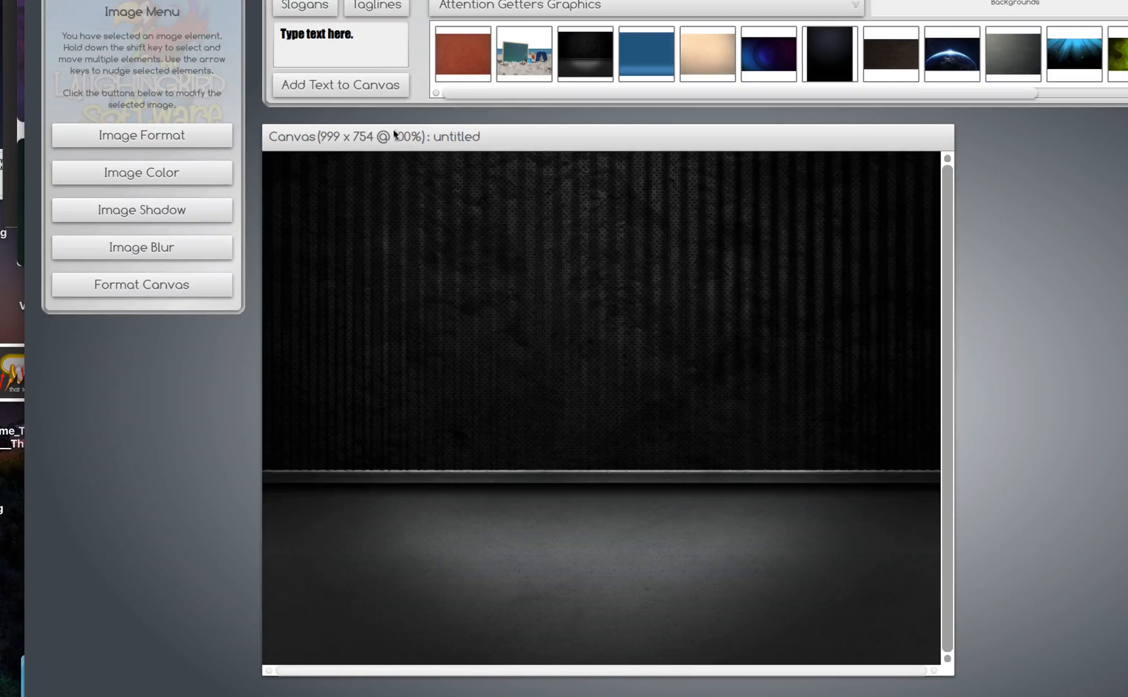
pyautogui.click(153, 8)
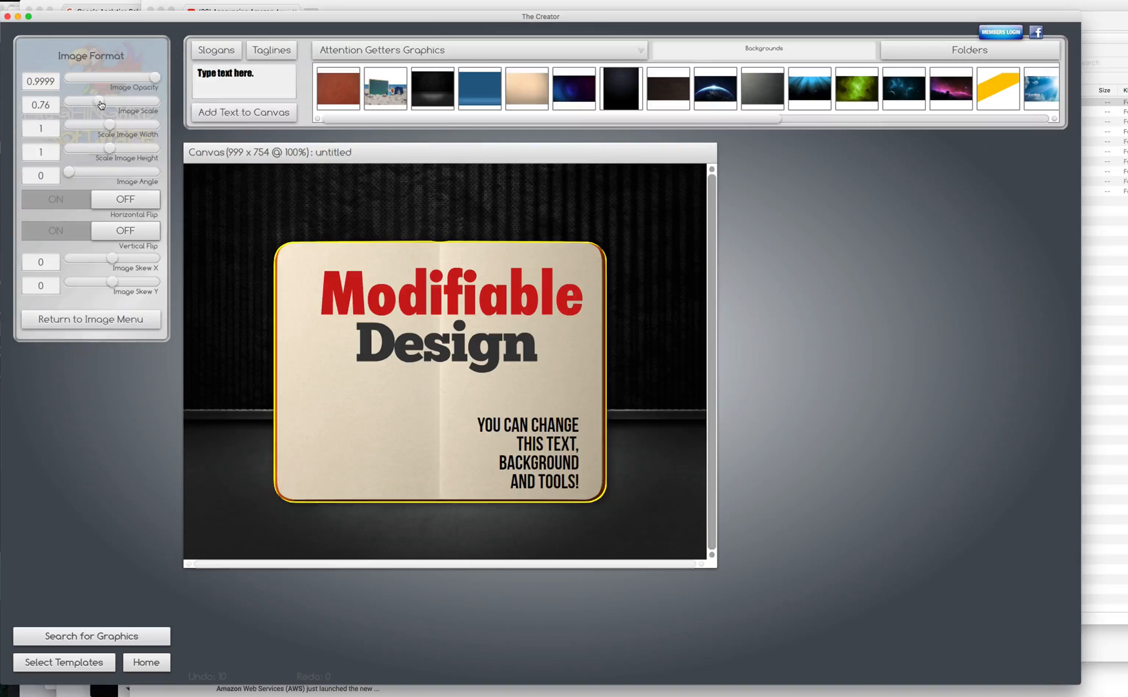
pyautogui.moveTo(96, 105); pyautogui.dragTo(109, 105)
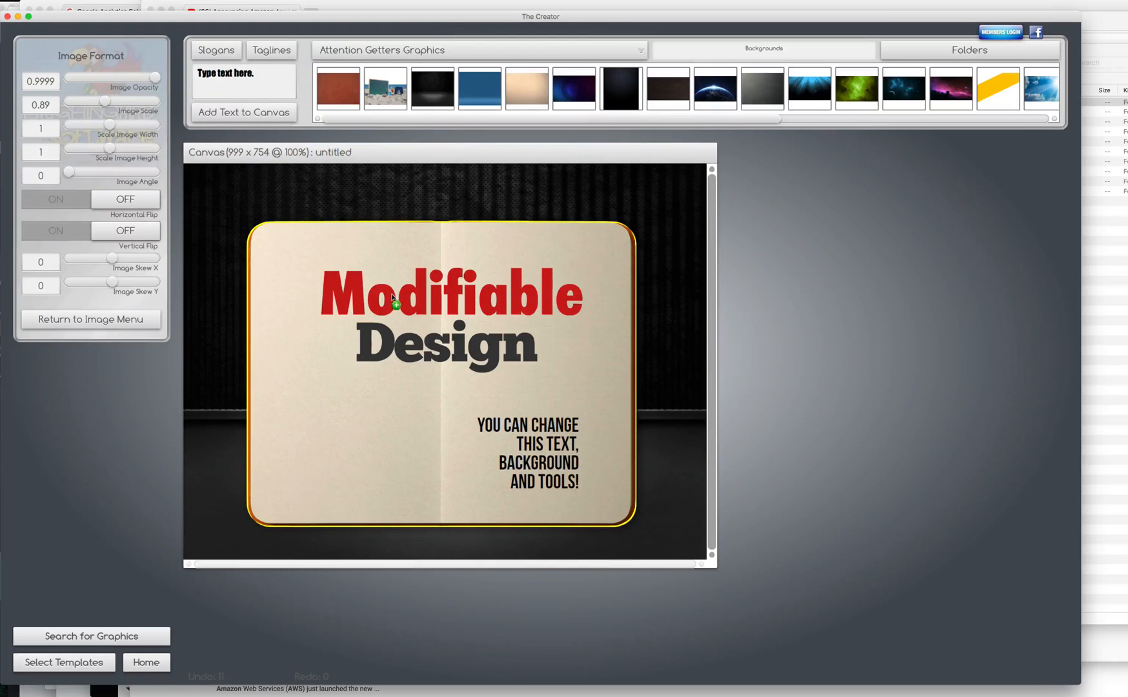
pyautogui.click(444, 343)
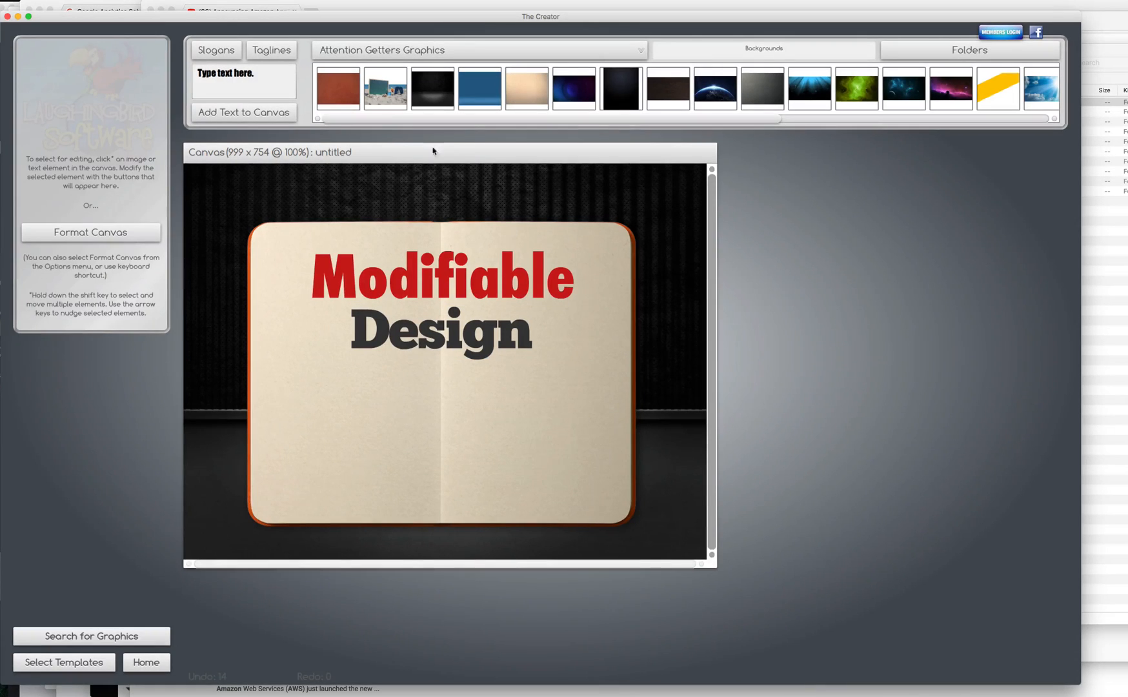
# Step: Start a Save As for the notebook template and return to the Documents folder
pyautogui.click(98, 8)
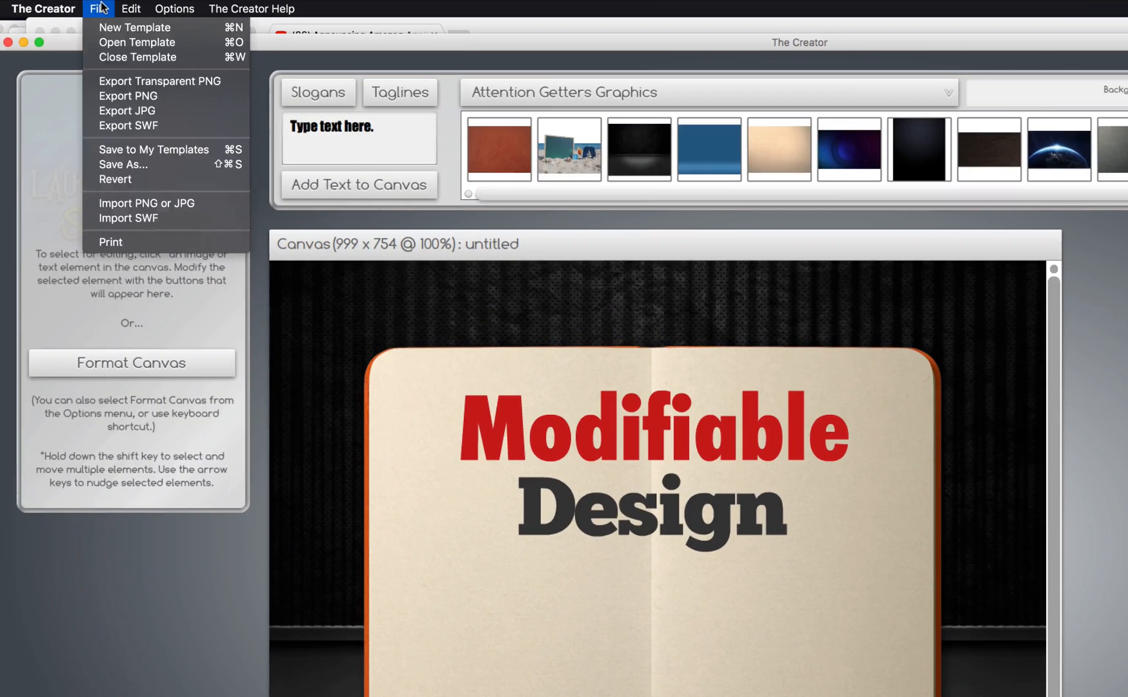
pyautogui.moveTo(122, 164)
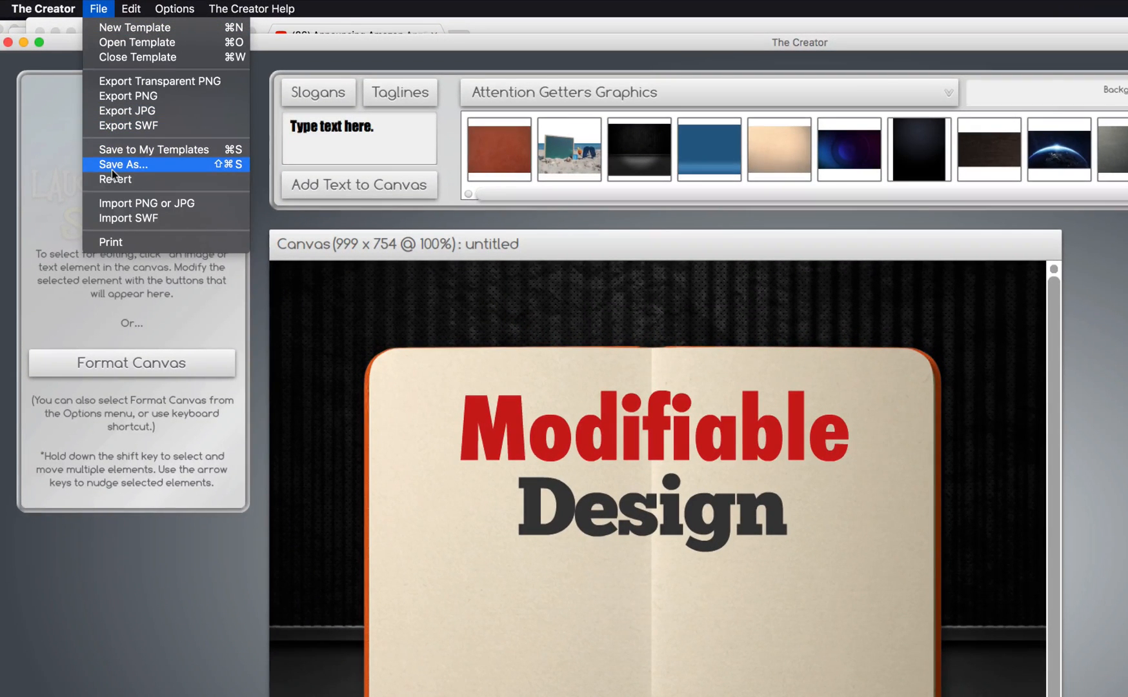
pyautogui.click(123, 165)
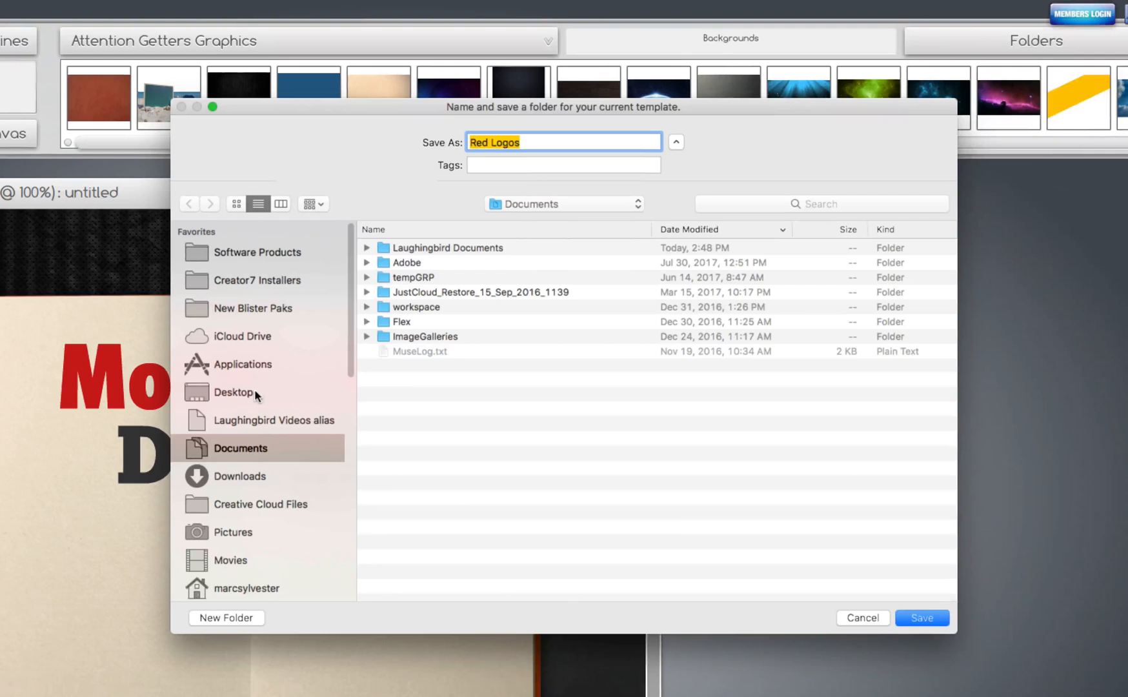
pyautogui.click(253, 308)
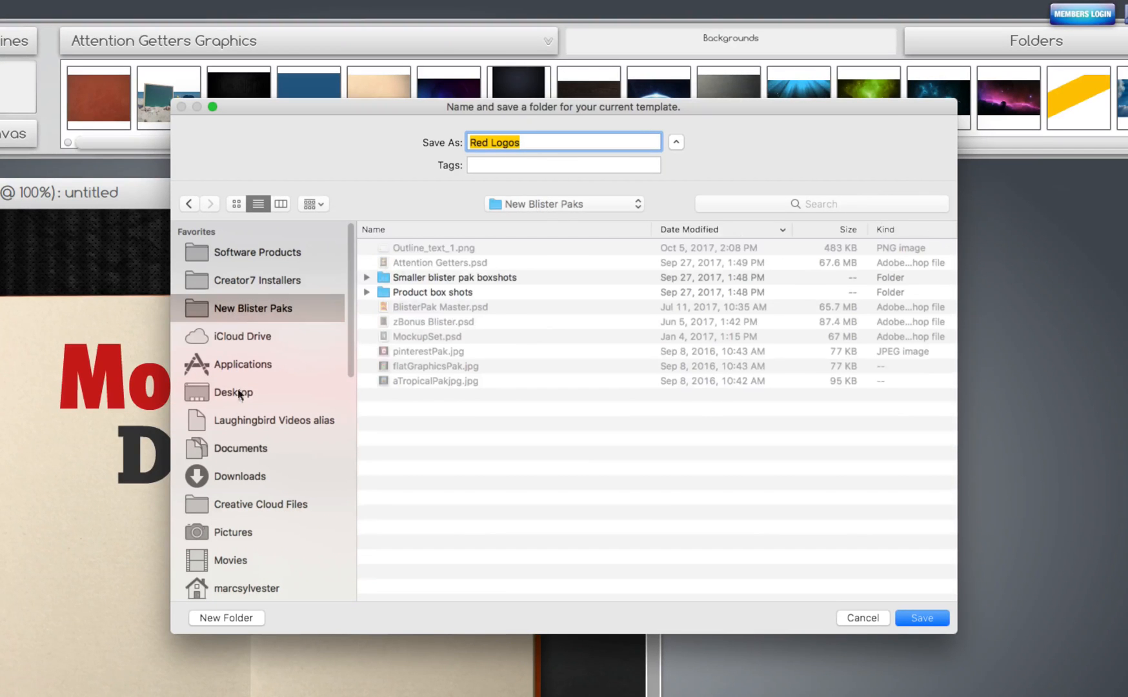
pyautogui.click(240, 448)
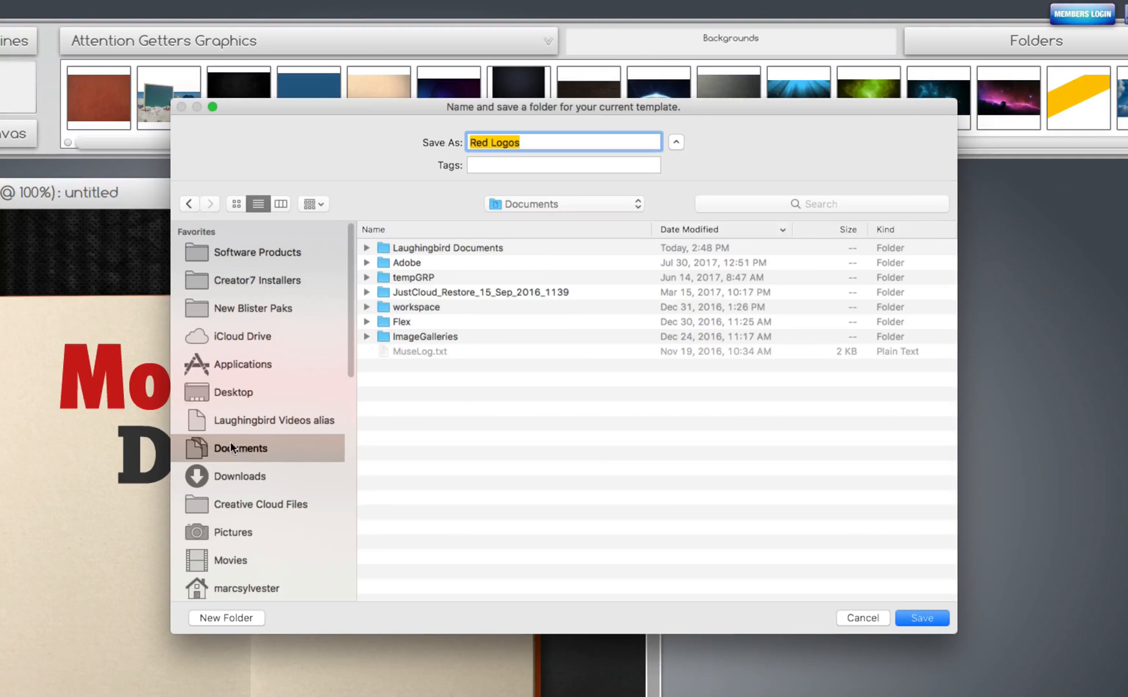
# Step: Browse into Laughingbird Documents and then its Logo Libraries folder
pyautogui.click(447, 248)
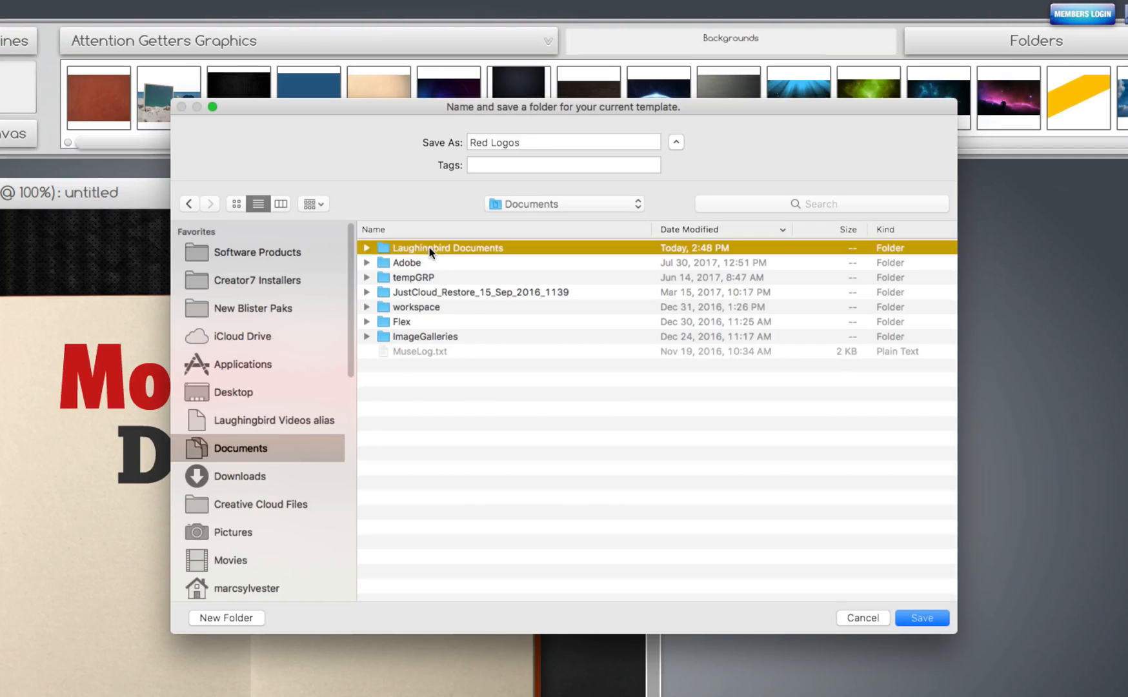
pyautogui.doubleClick(446, 248)
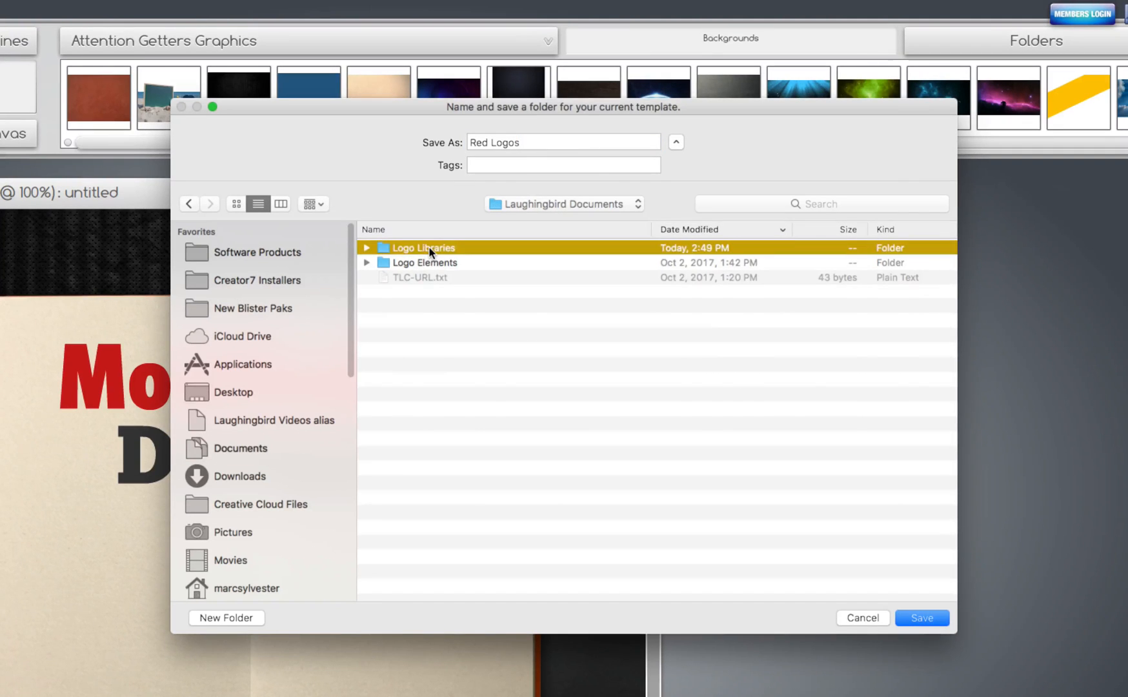
pyautogui.doubleClick(423, 247)
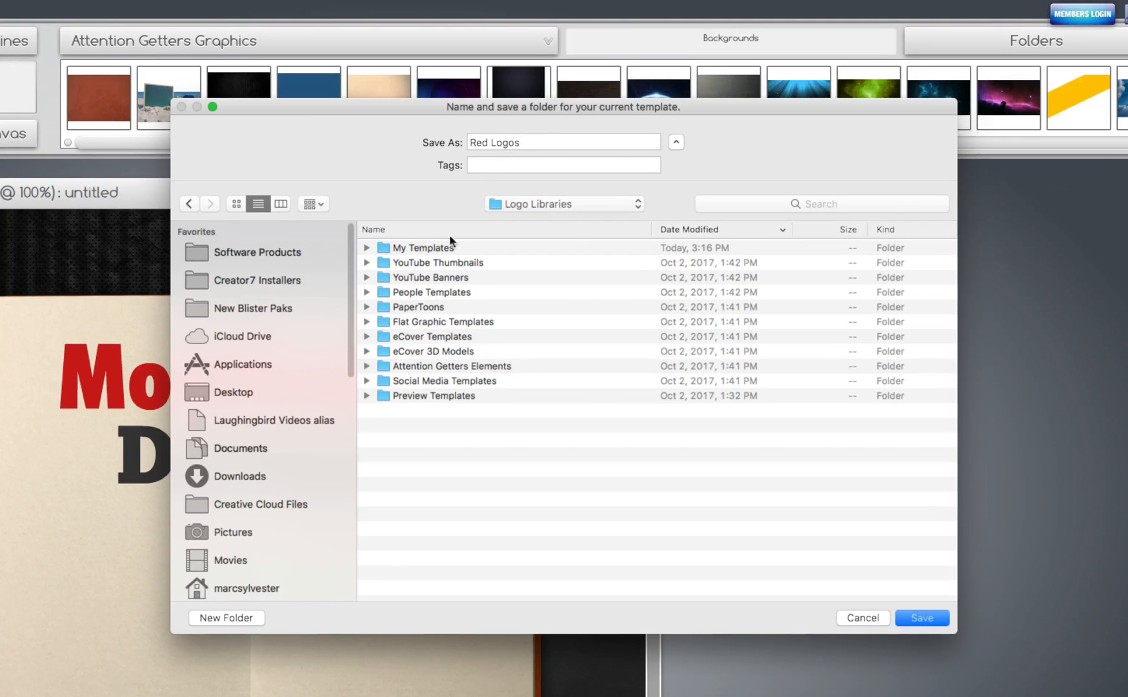
pyautogui.moveTo(220, 626)
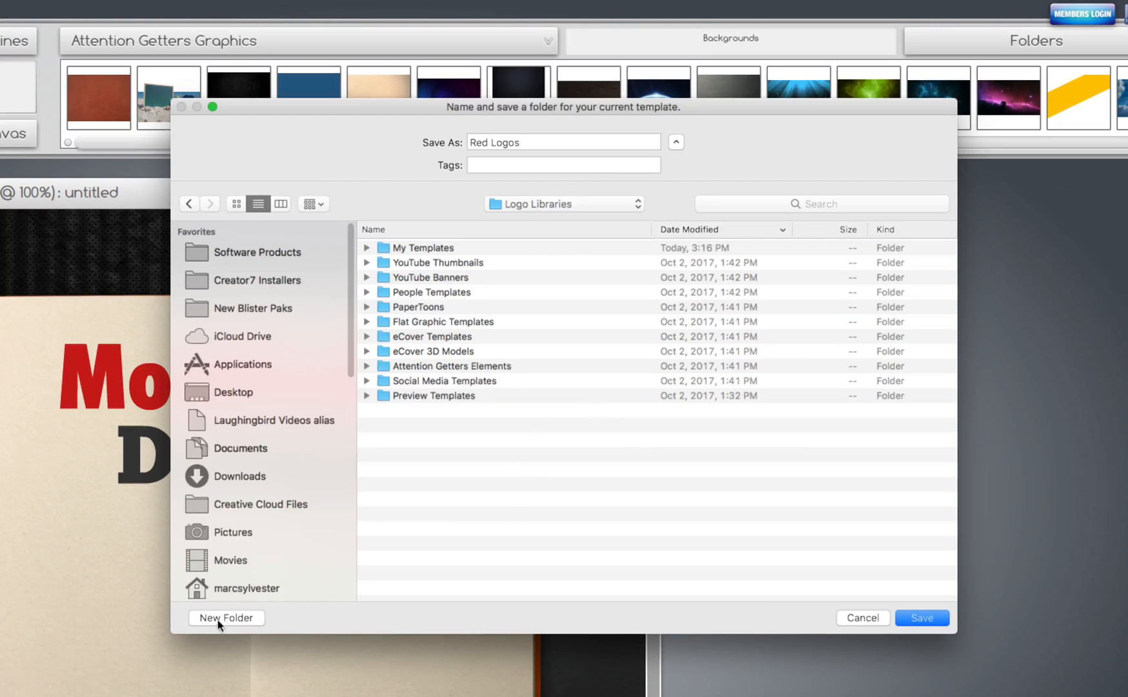
# Step: Create a new folder named Blog Graphics inside Logo Libraries
pyautogui.click(226, 617)
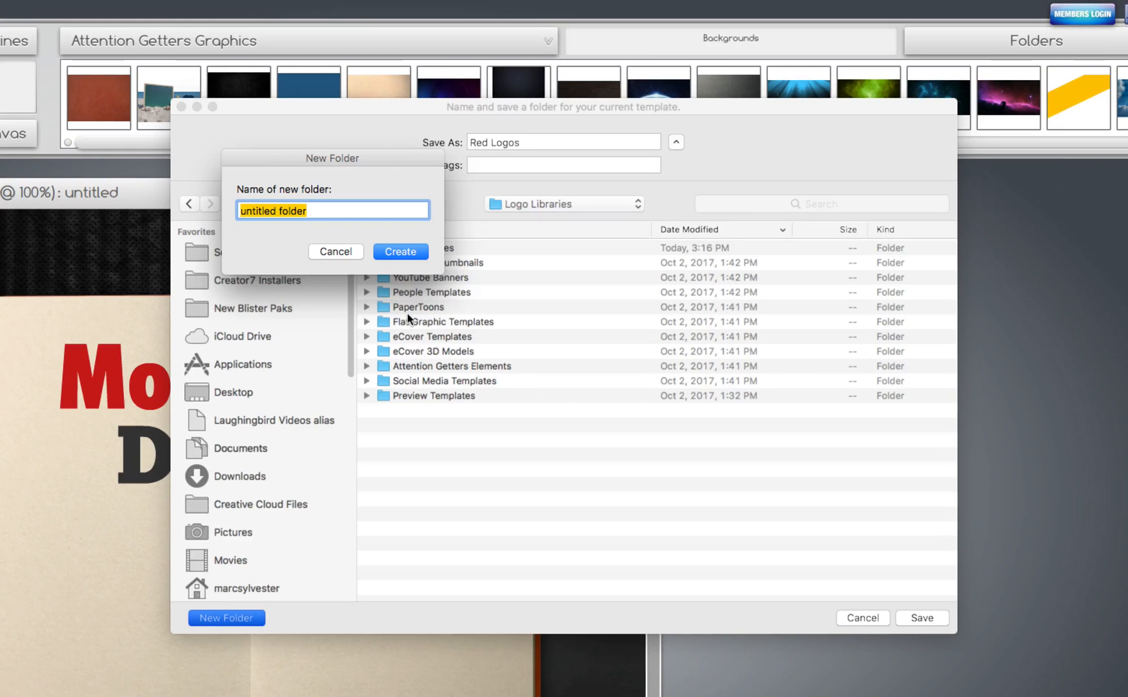
pyautogui.write('Blog Graphi')
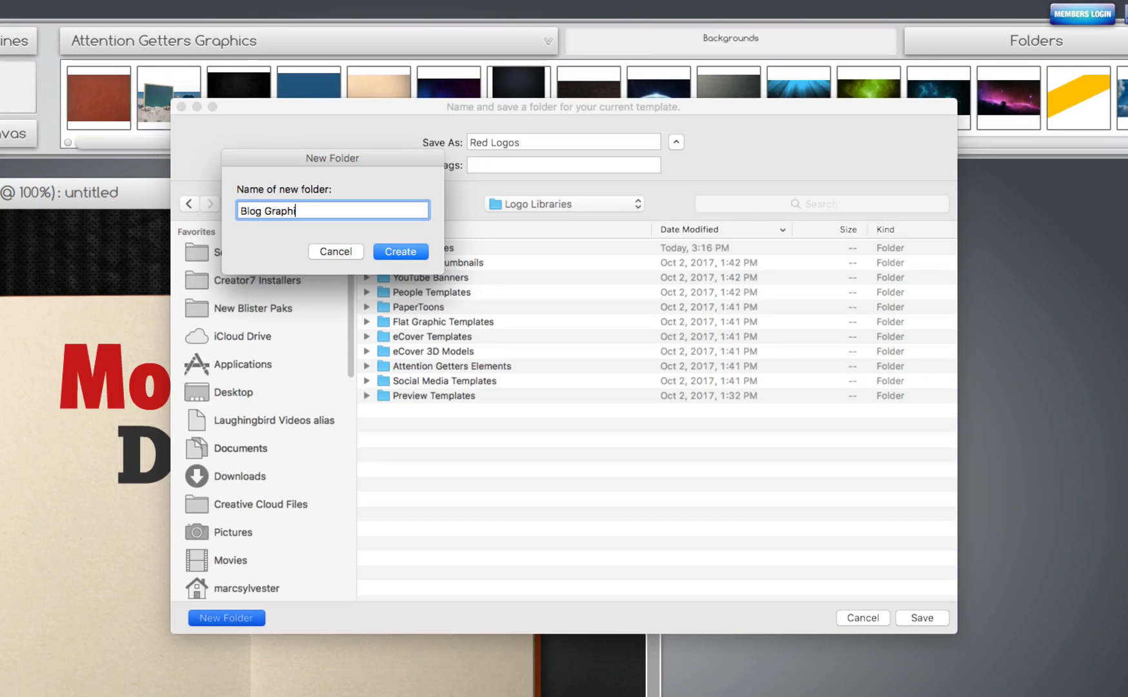
pyautogui.write('cs')
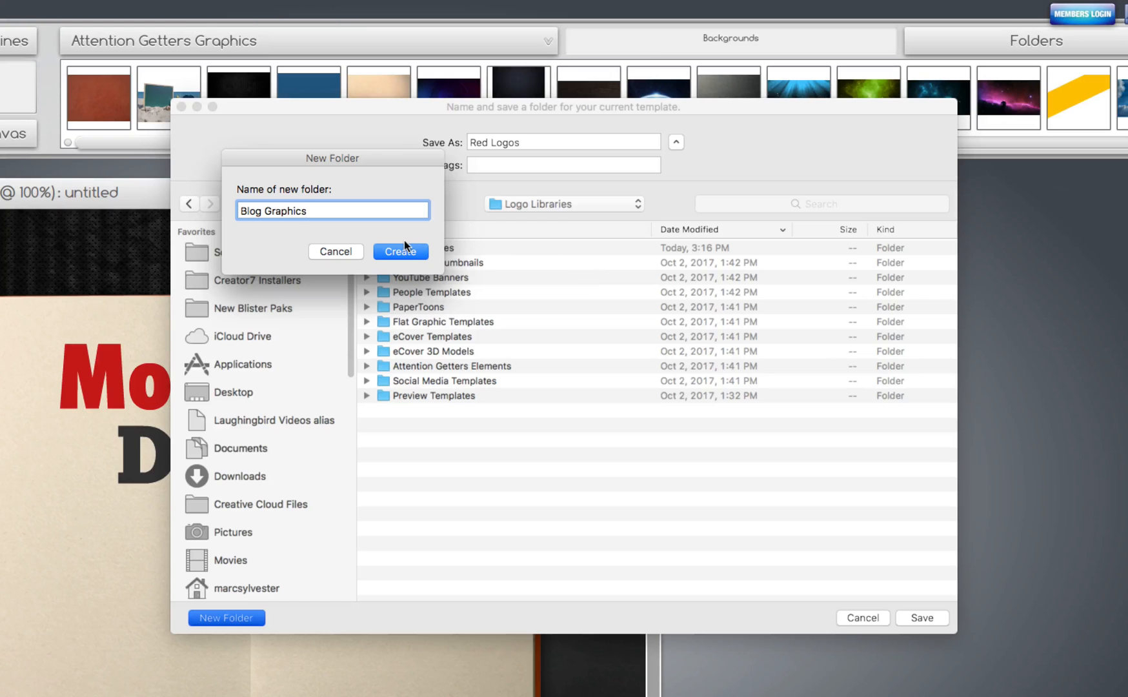
pyautogui.click(400, 250)
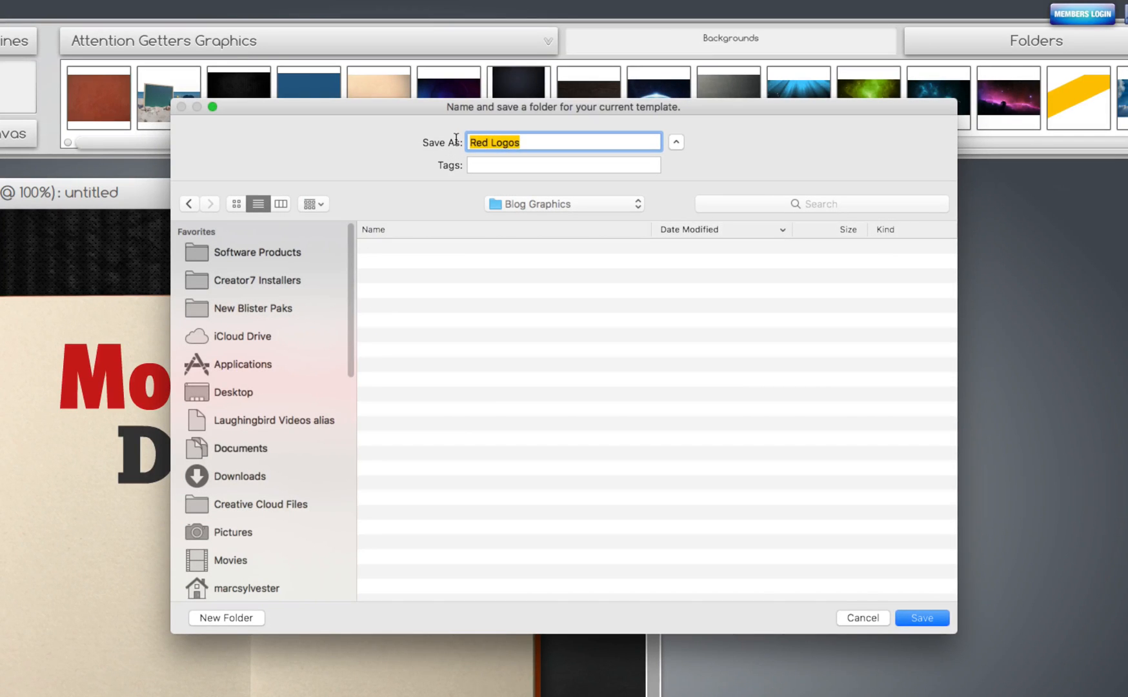
# Step: Save the template as PaperLogo on Black in the Blog Graphics folder
pyautogui.write('PaperLogo')
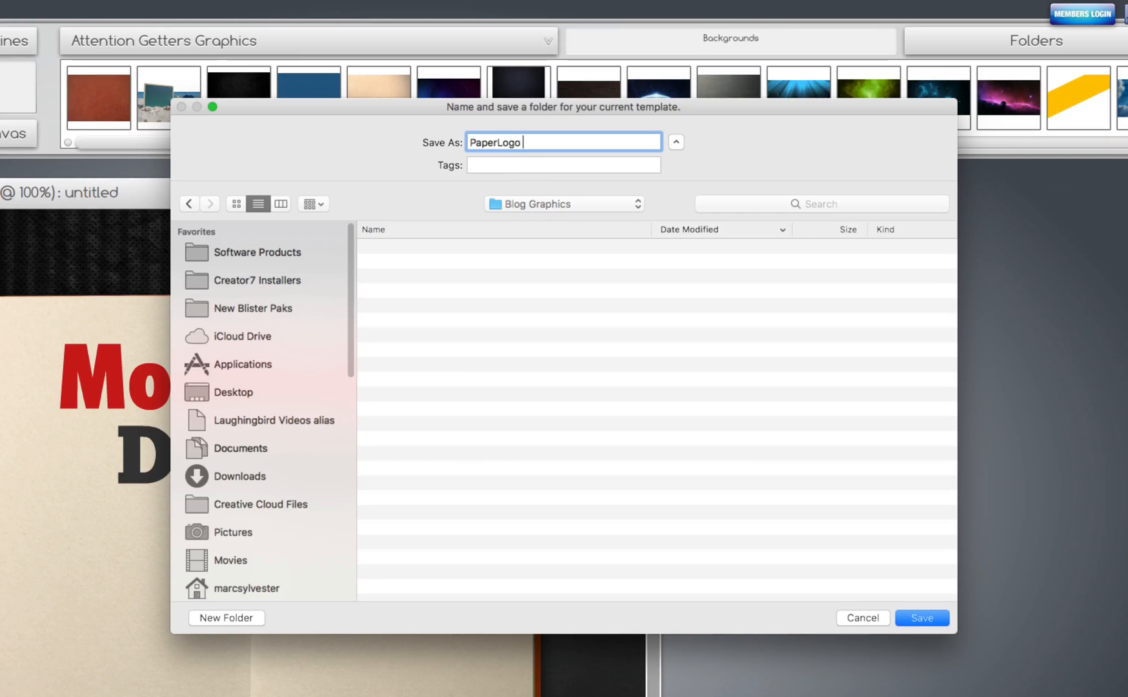
pyautogui.write('on Black')
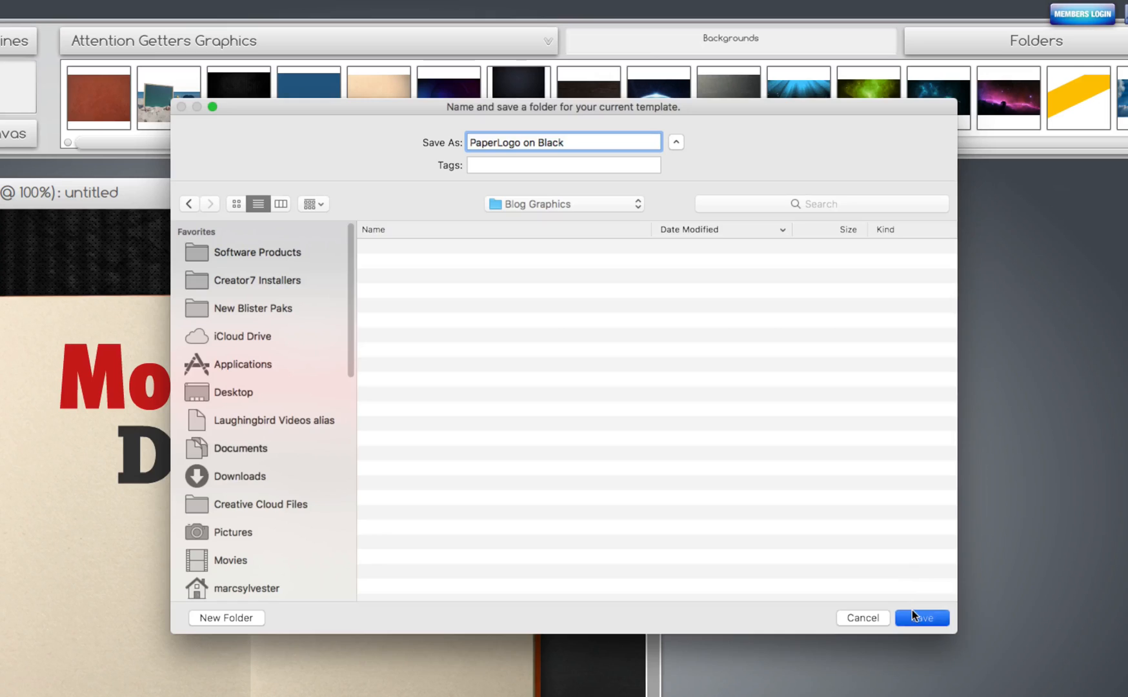
pyautogui.click(921, 617)
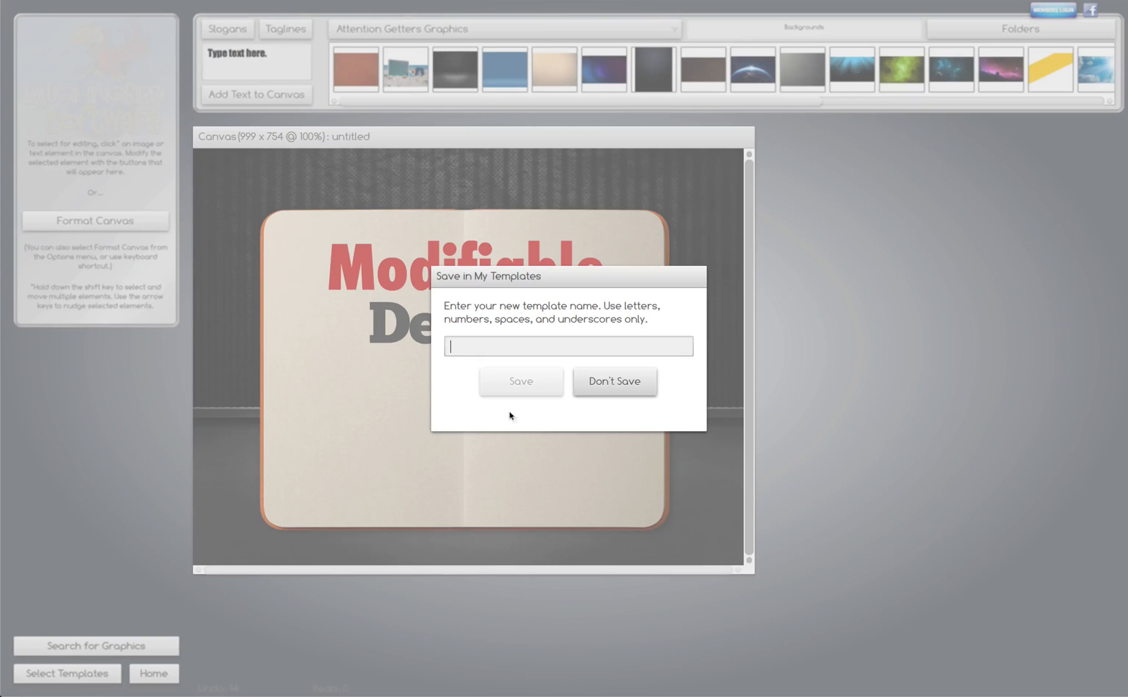
pyautogui.write('mod')
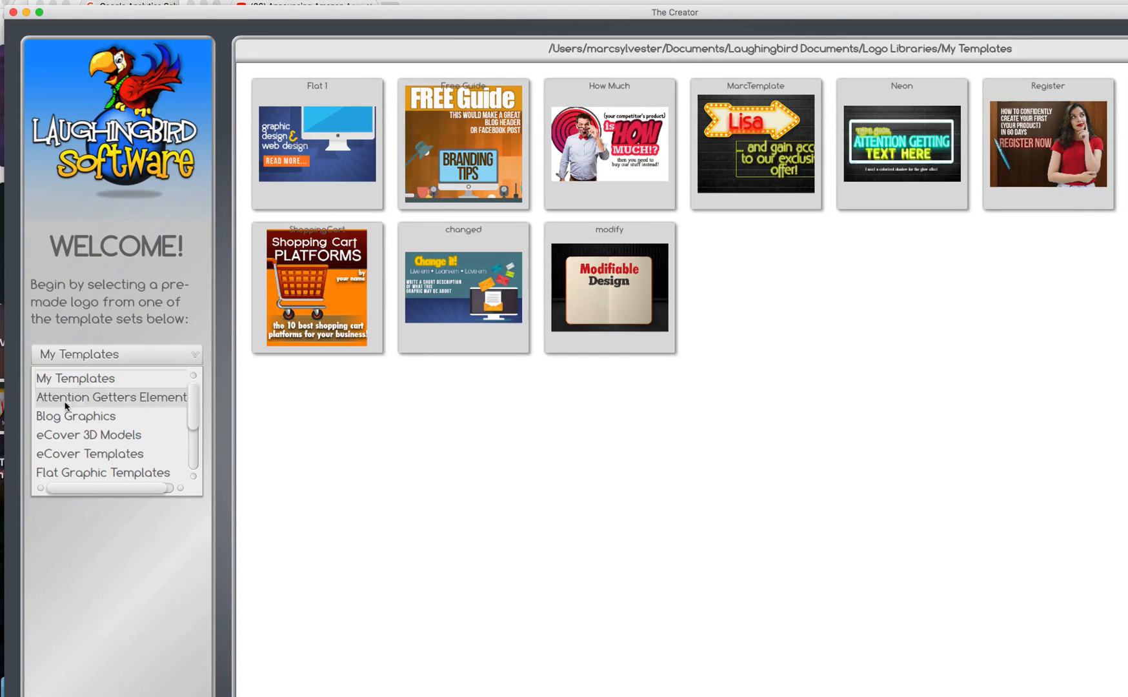
# Step: Switch the Welcome screen to the Blog Graphics template set
pyautogui.click(77, 415)
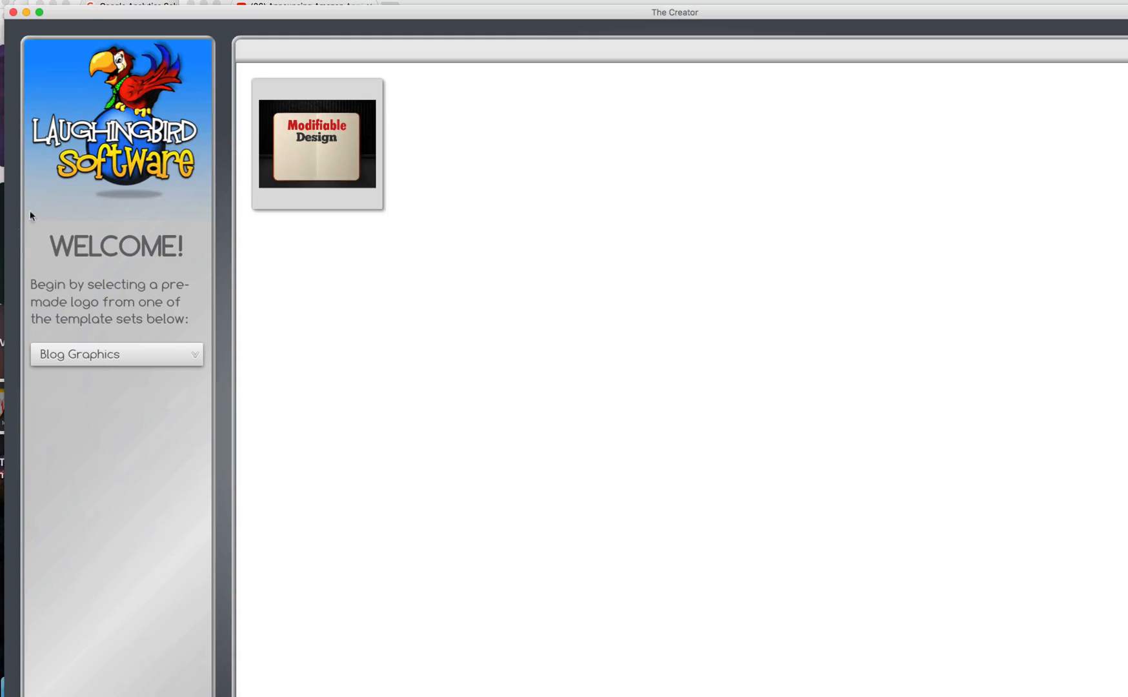
pyautogui.moveTo(310, 140)
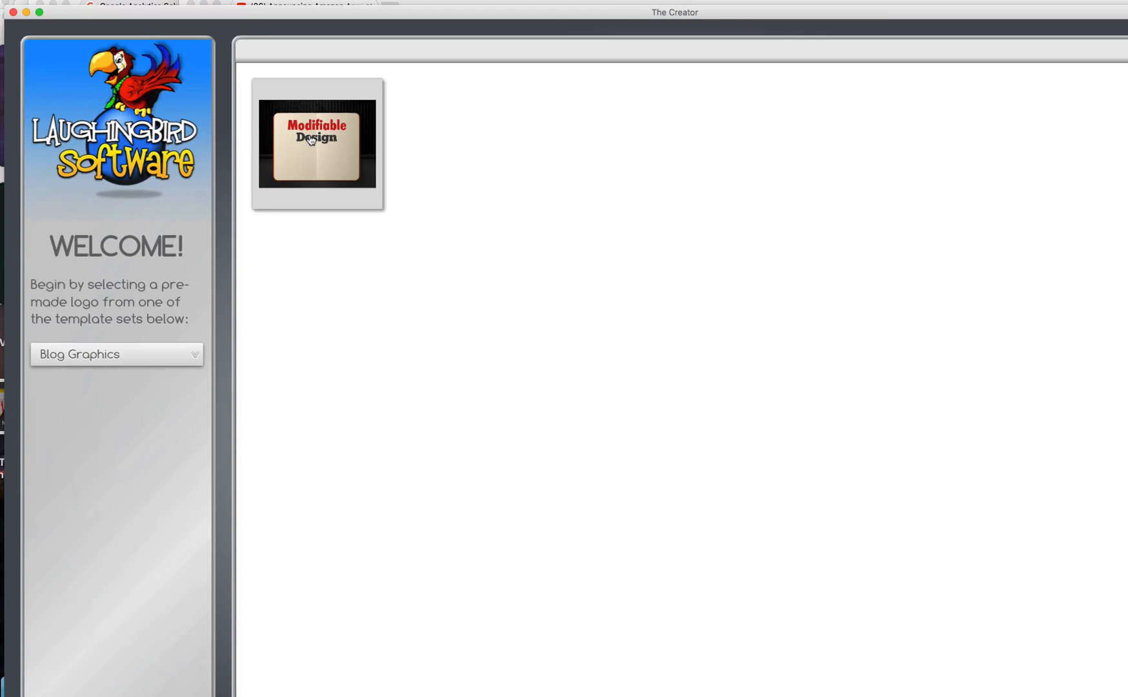
pyautogui.moveTo(327, 167)
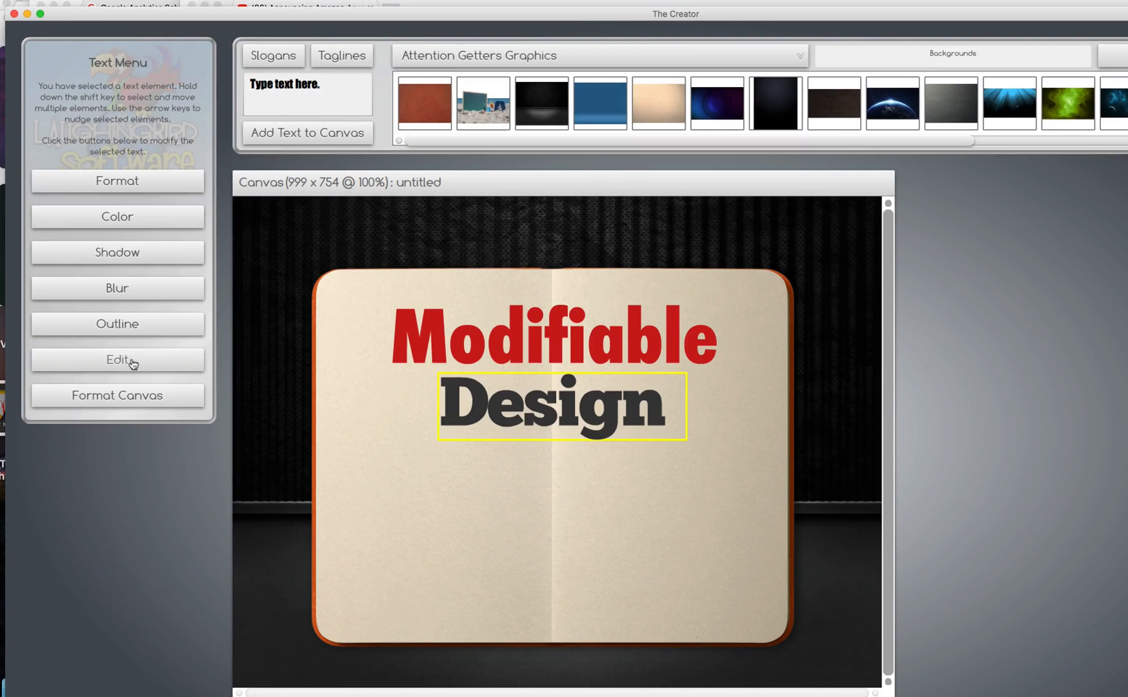
# Step: Edit the Design text to add a NUMBER2 line so it reads Design NUMBER2
pyautogui.click(116, 360)
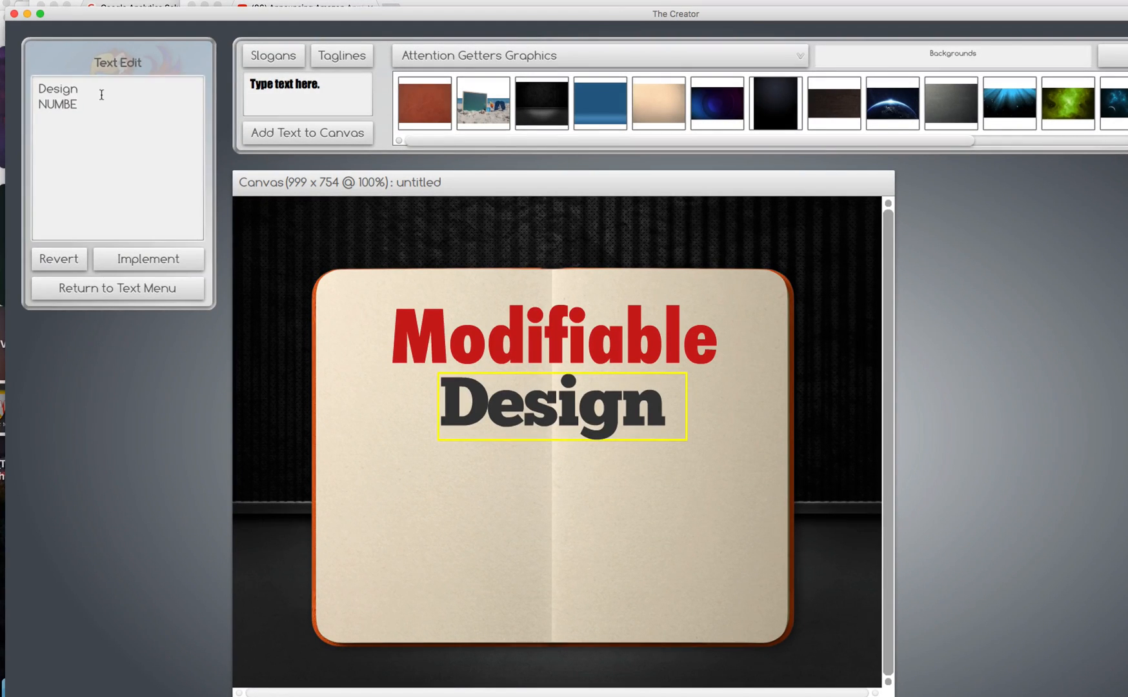
pyautogui.write('R2')
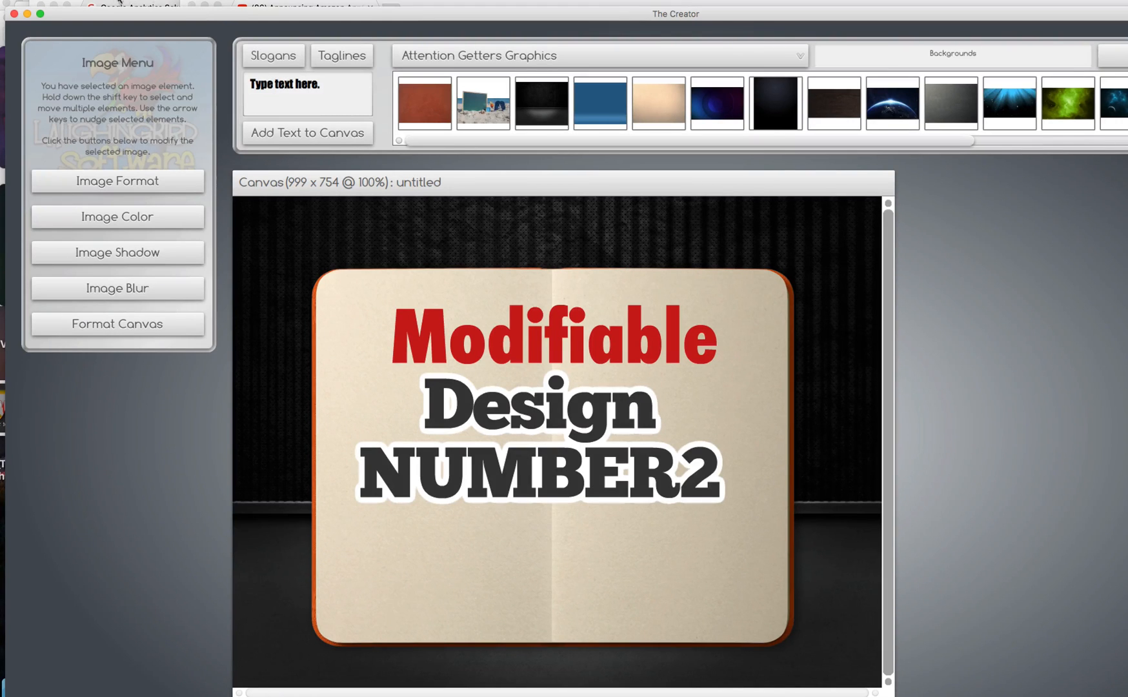
pyautogui.click(104, 4)
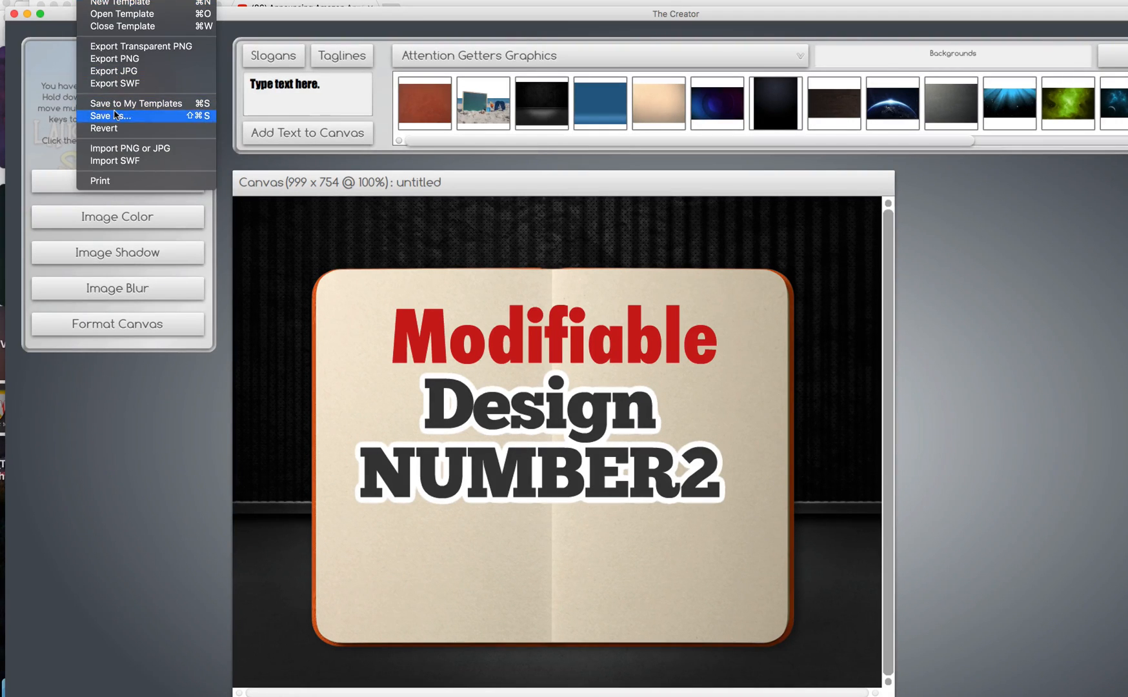
# Step: Save the edited notebook as 'PaperLogo On Black 2' into the Blog Graphics folder
pyautogui.click(111, 116)
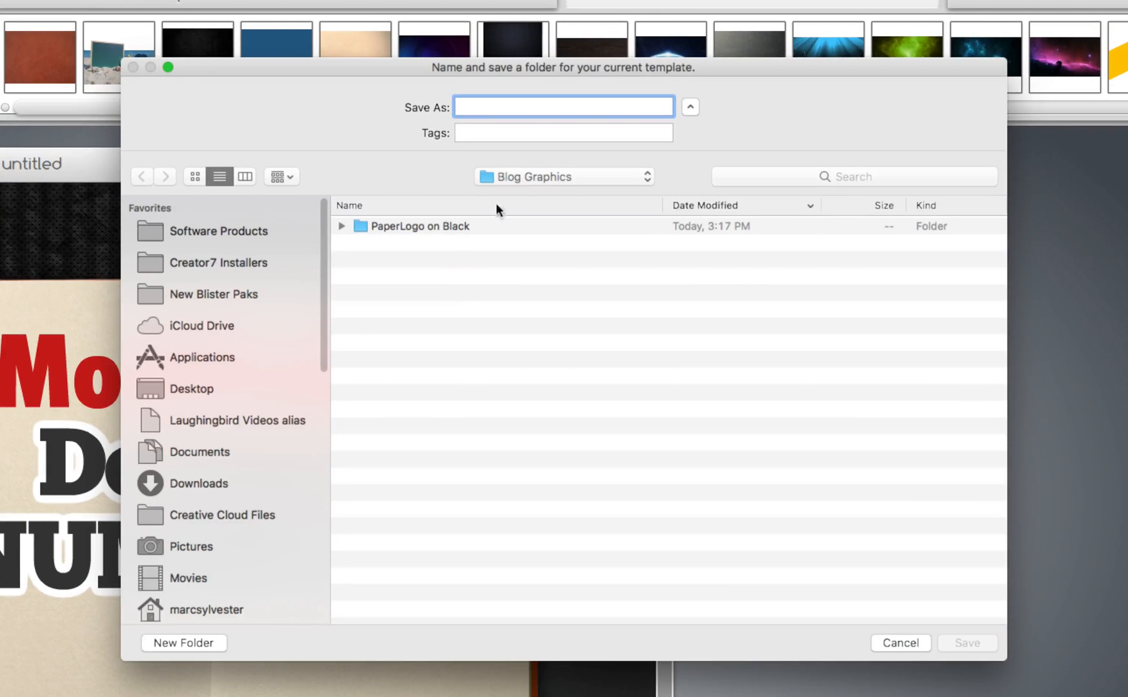
pyautogui.click(564, 176)
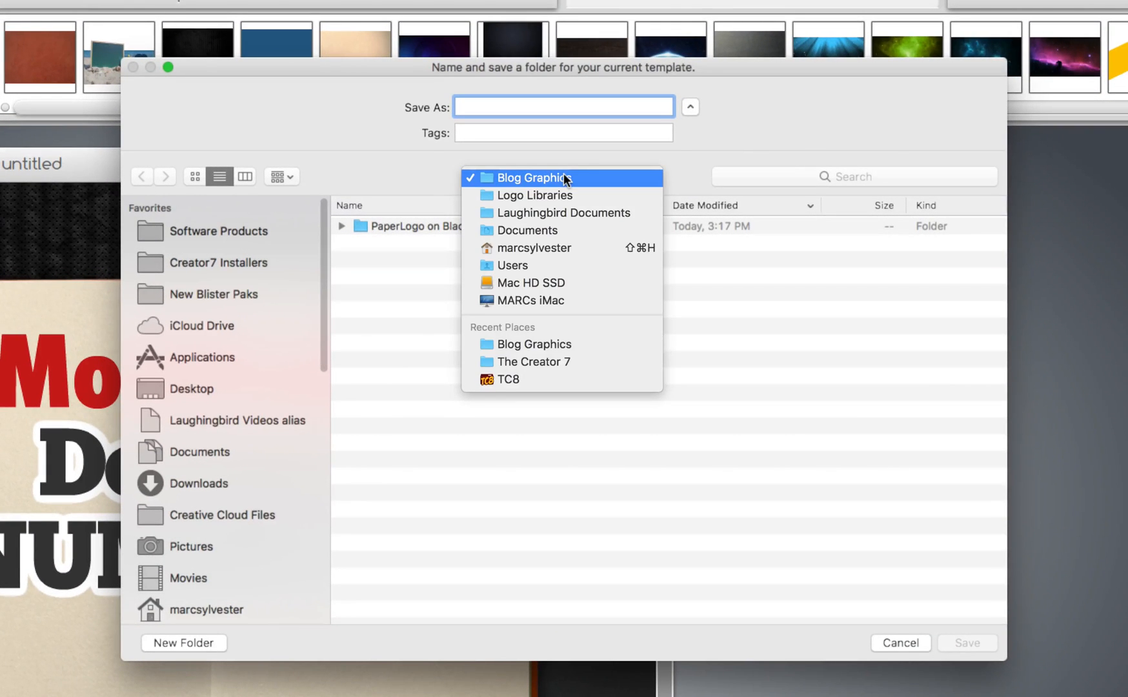
pyautogui.click(532, 178)
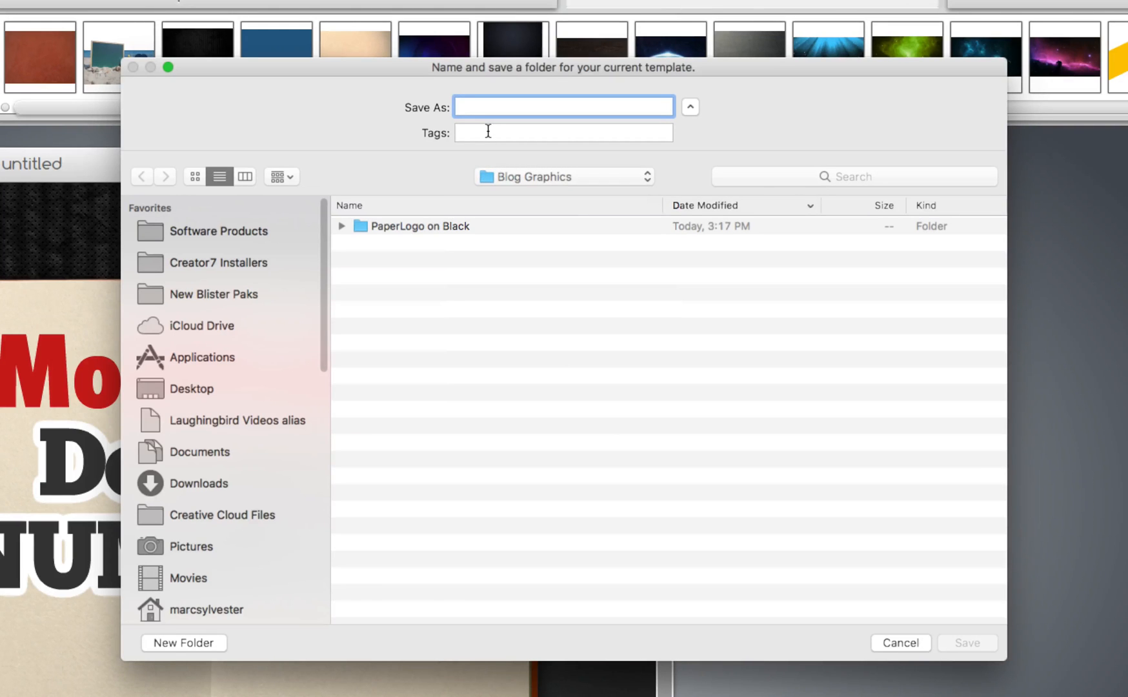
pyautogui.write('PaperLogo On Black 2')
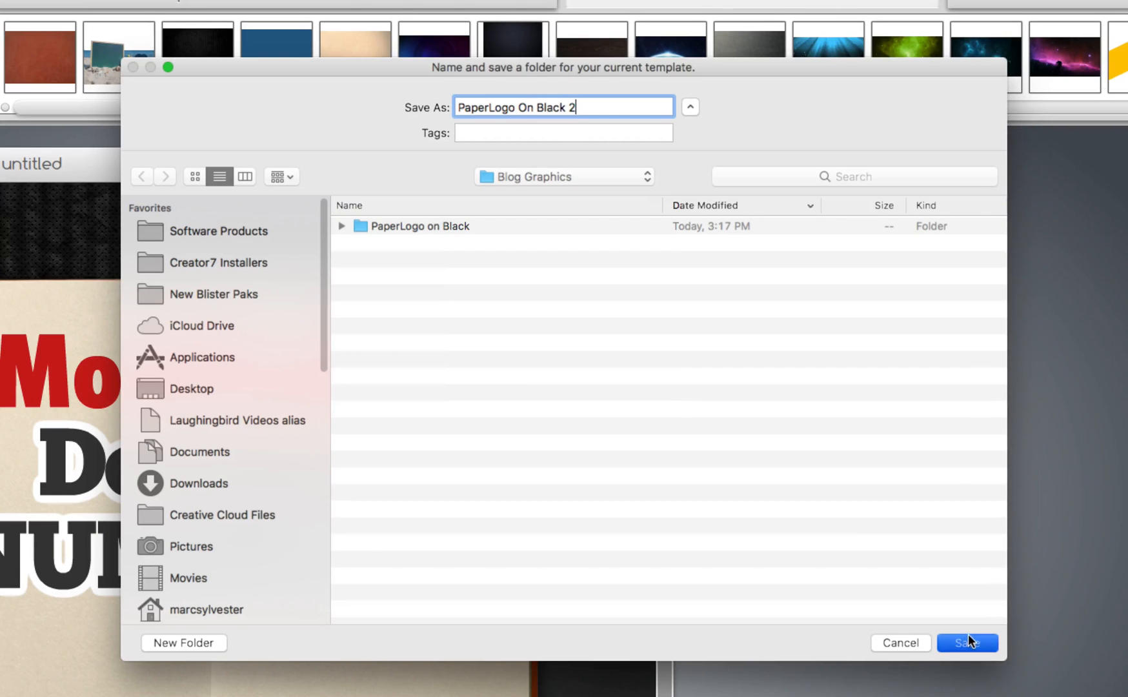
pyautogui.click(967, 642)
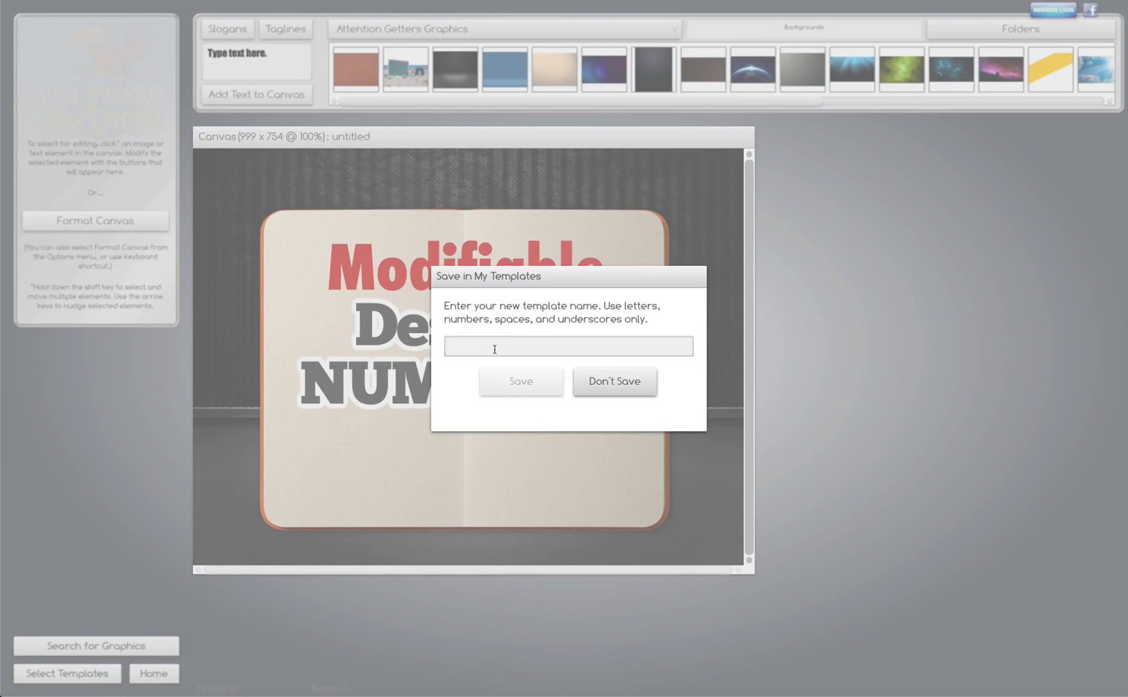
# Step: Name the template 'Itteration2', save it, and reopen the plain Modifiable Design notebook
pyautogui.write('Itteratio')
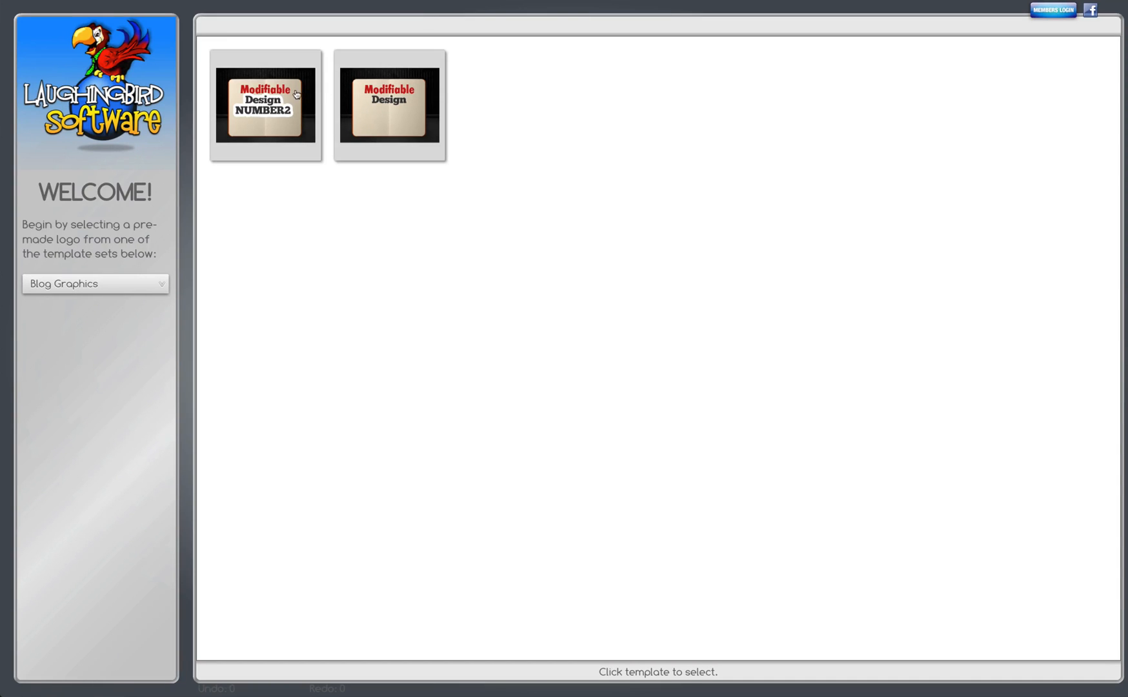
pyautogui.moveTo(437, 135)
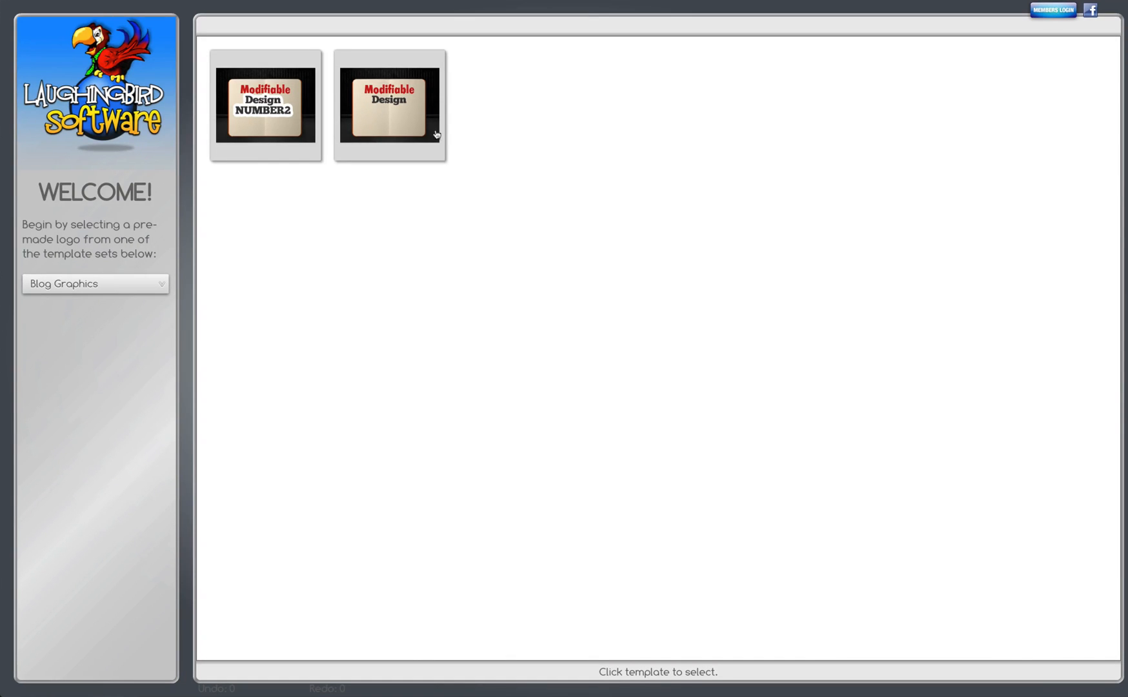
pyautogui.moveTo(383, 113)
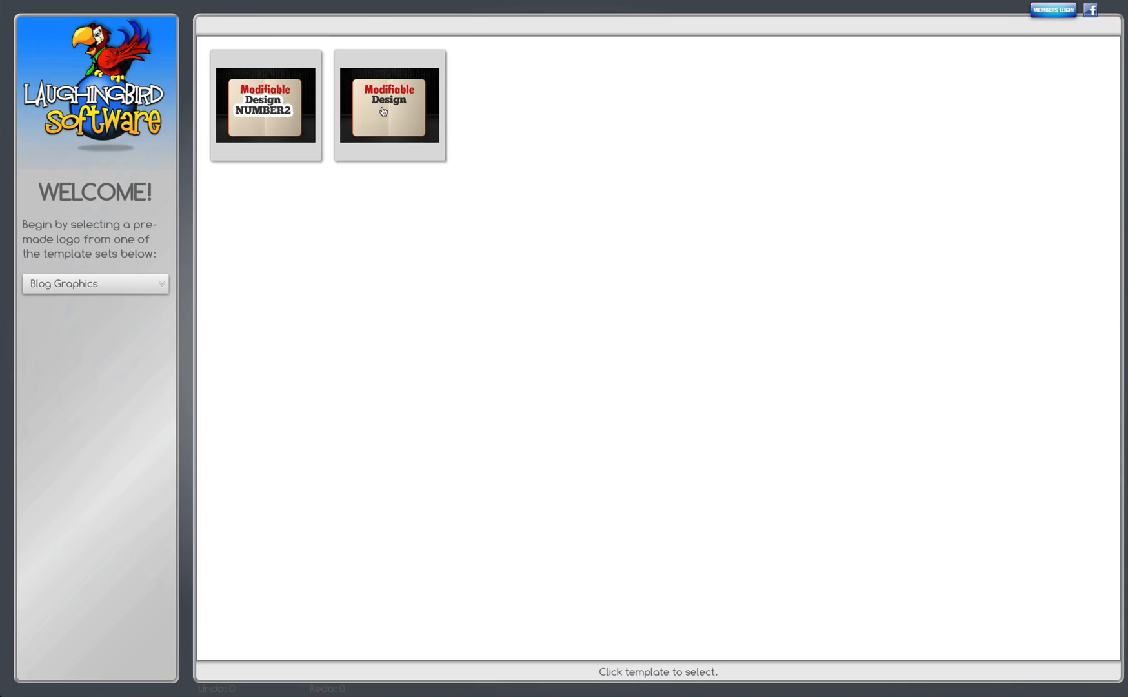
pyautogui.click(390, 104)
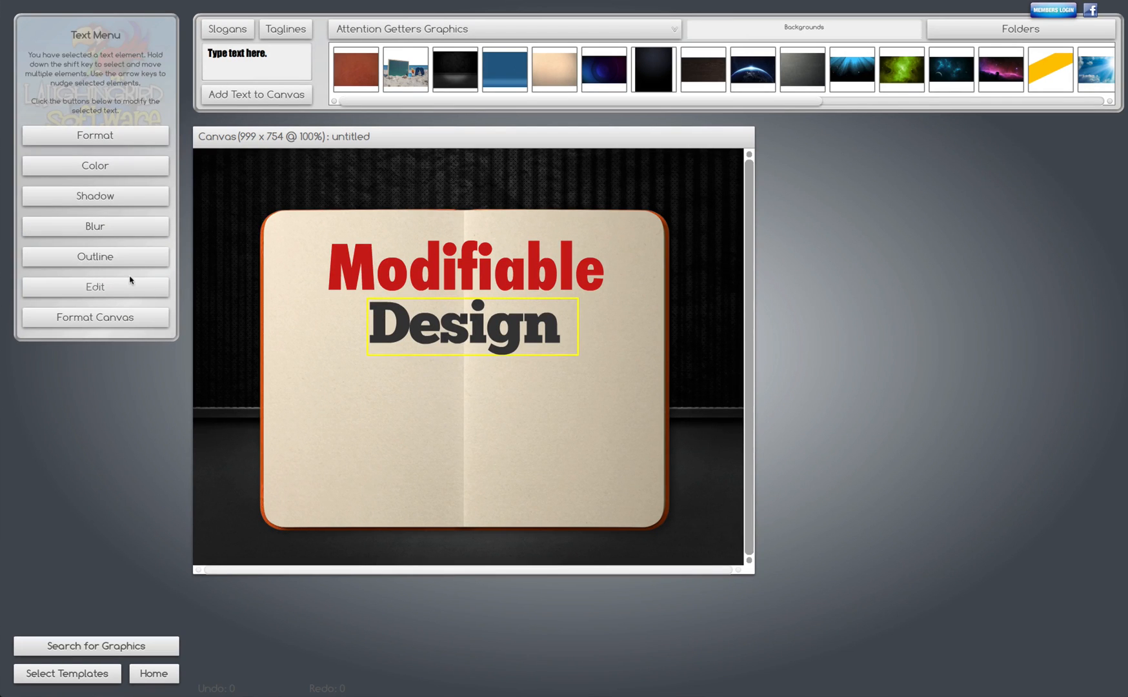
# Step: Replace the headline words Modifiable and Design with Lesson and ONE
pyautogui.click(94, 287)
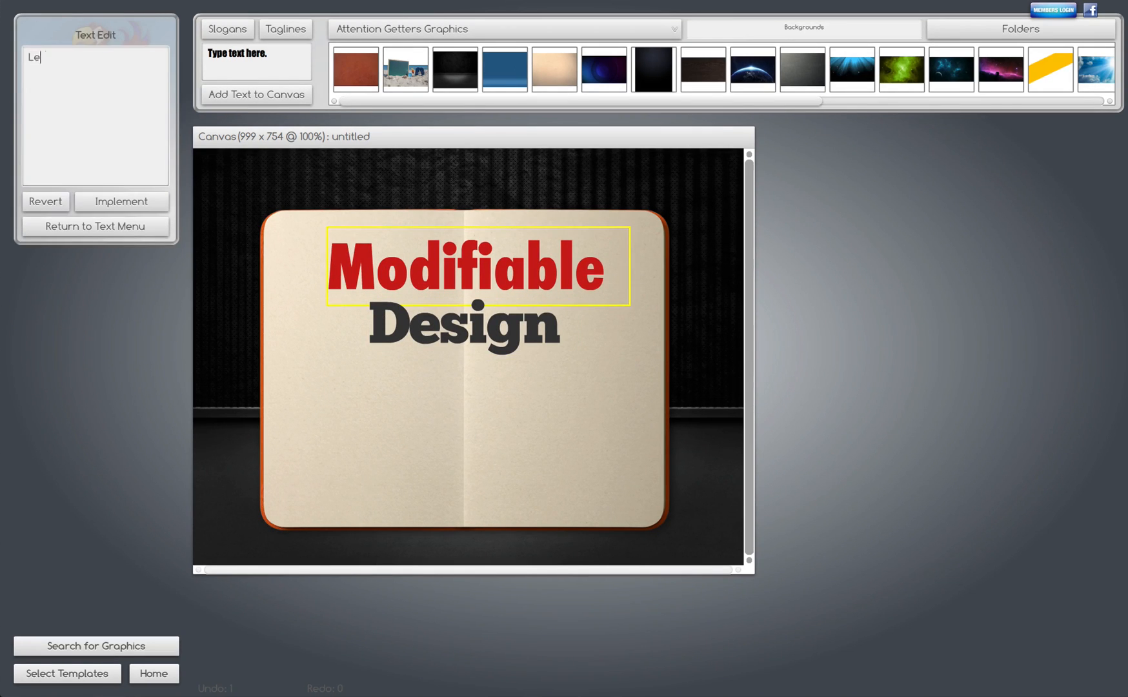
pyautogui.click(121, 200)
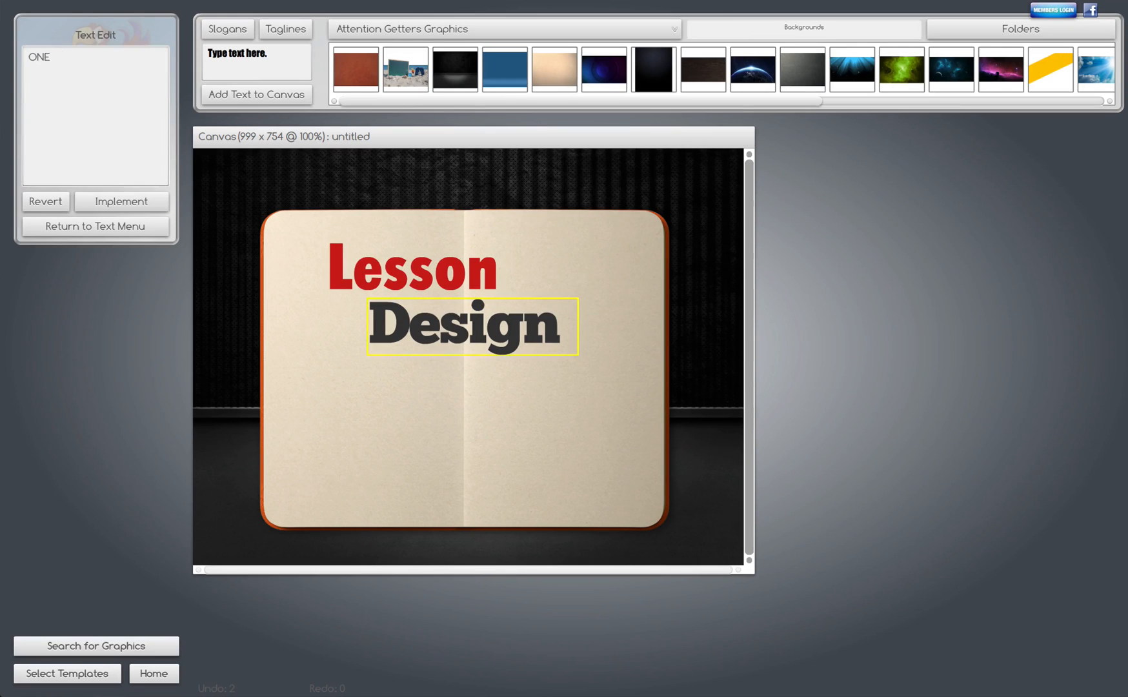
pyautogui.click(121, 200)
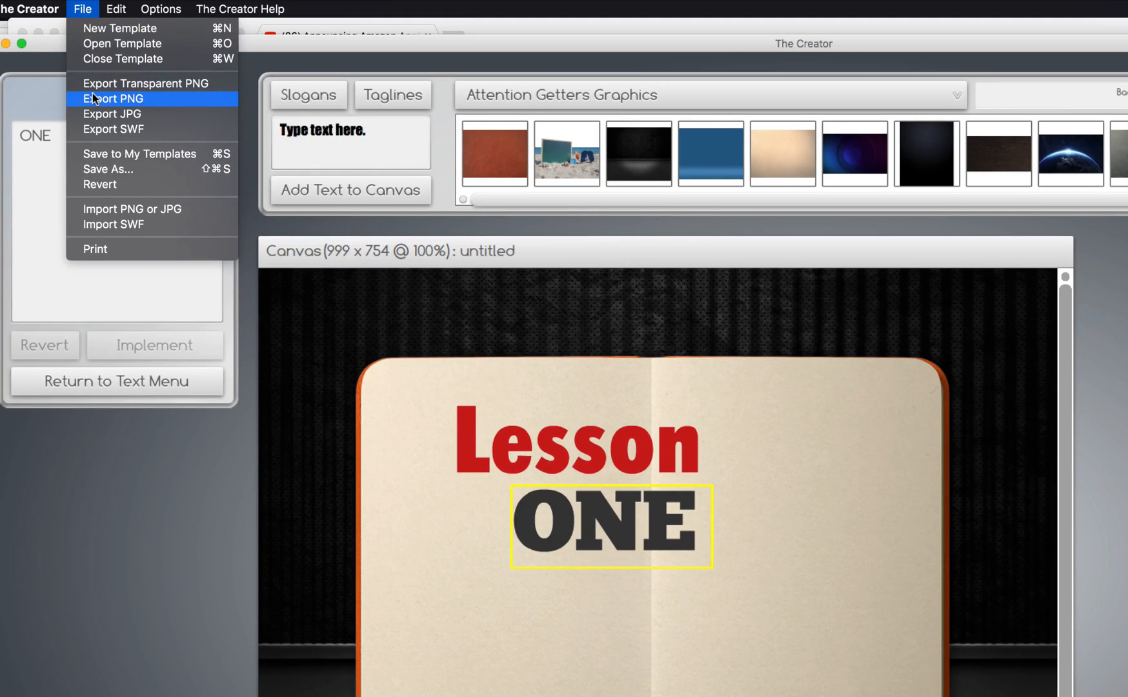
# Step: Export the Lesson ONE notebook as PNG 'Lesson1' in Downloads
pyautogui.click(113, 100)
pyautogui.write('Lesson1')
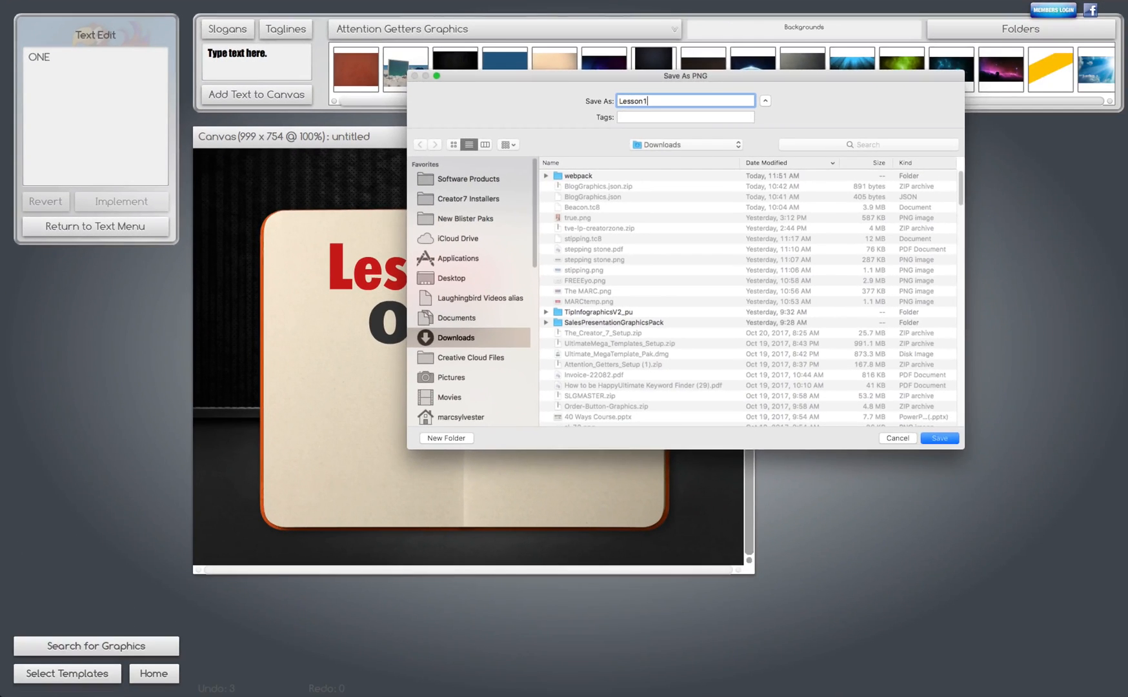
pyautogui.click(938, 437)
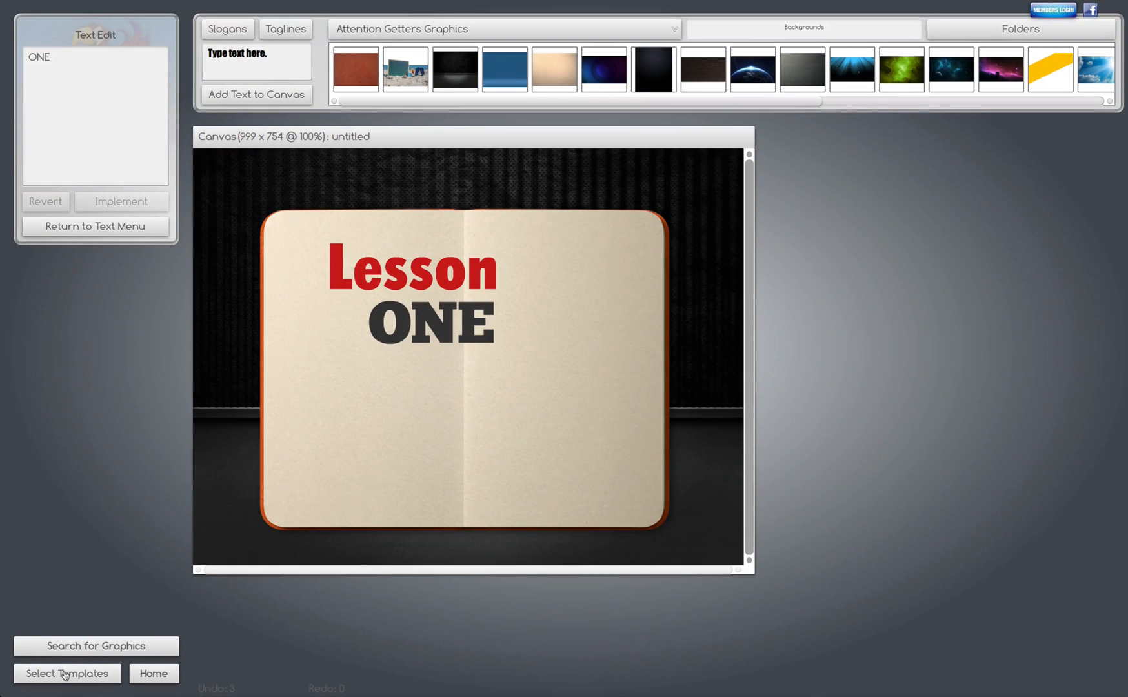
# Step: Leave Lesson ONE without saving and reopen the plain Modifiable Design template
pyautogui.click(67, 674)
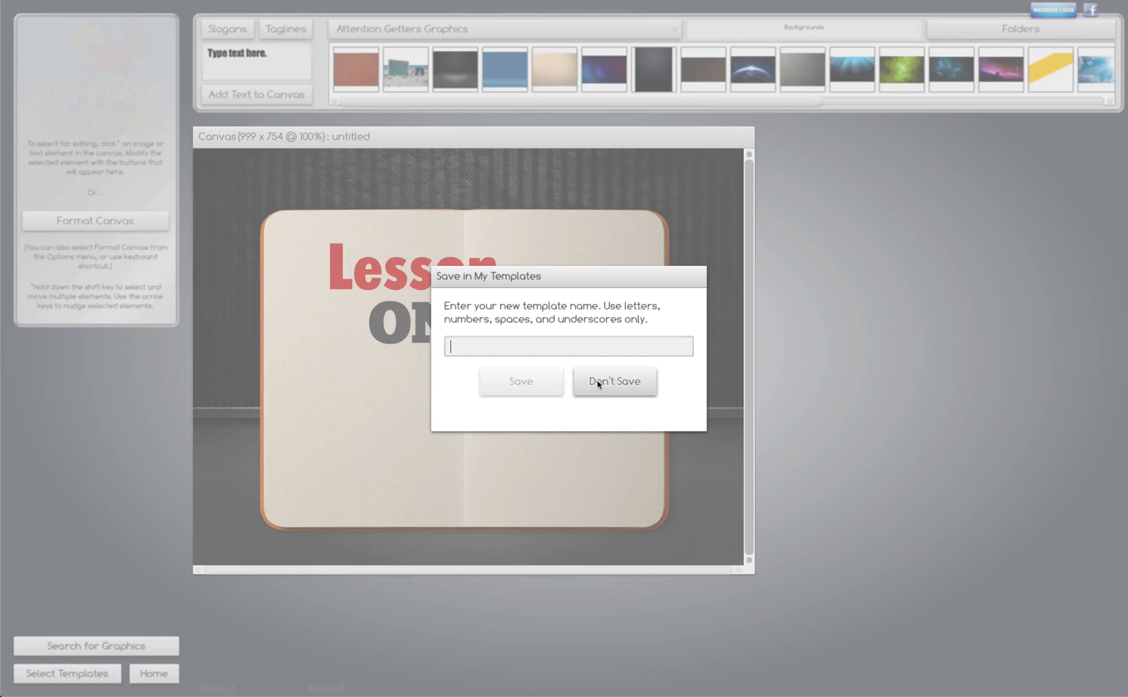
pyautogui.click(614, 380)
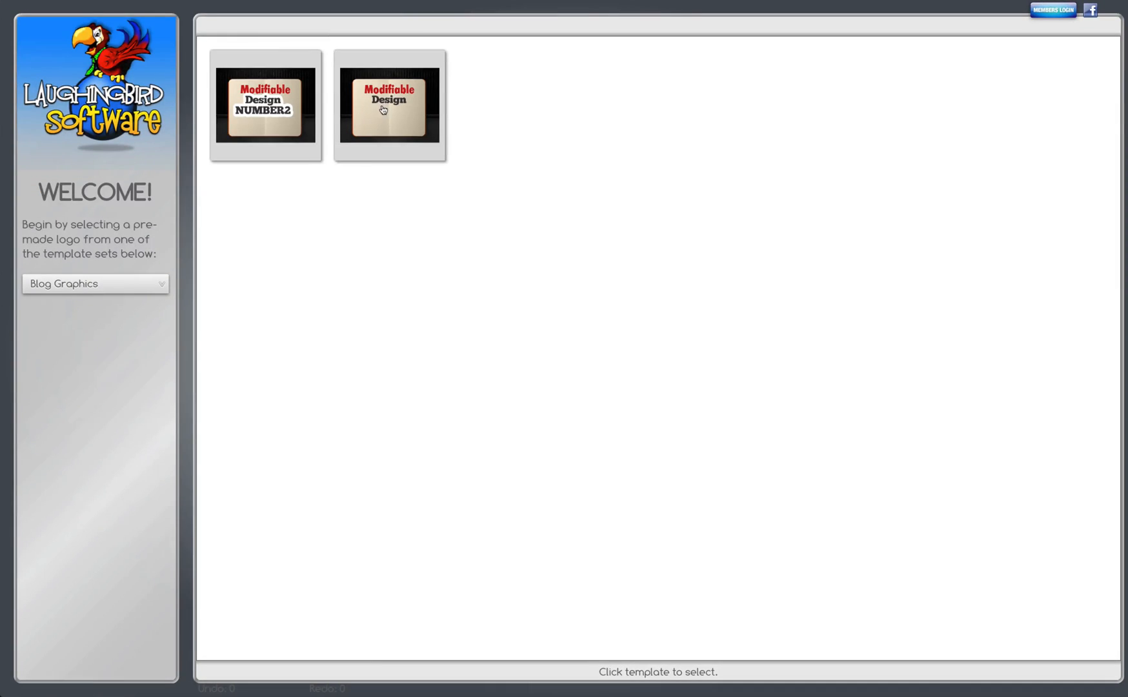
pyautogui.click(390, 104)
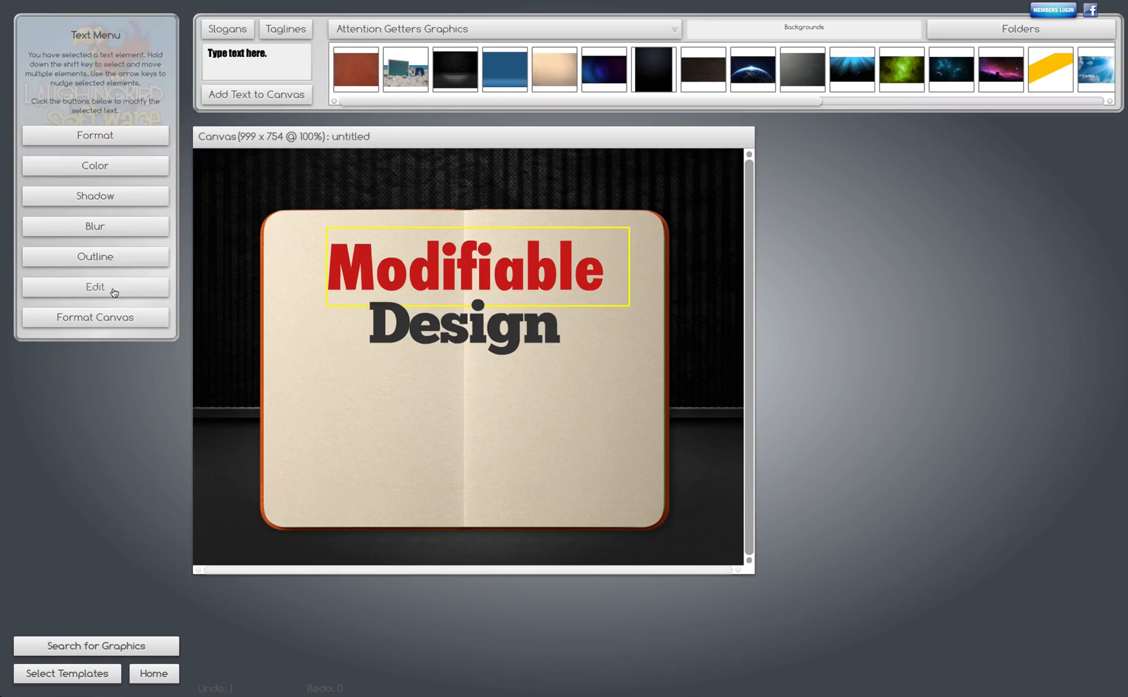
# Step: Reword the headline to Lesson Two and save it in My Templates as 'two'
pyautogui.click(94, 286)
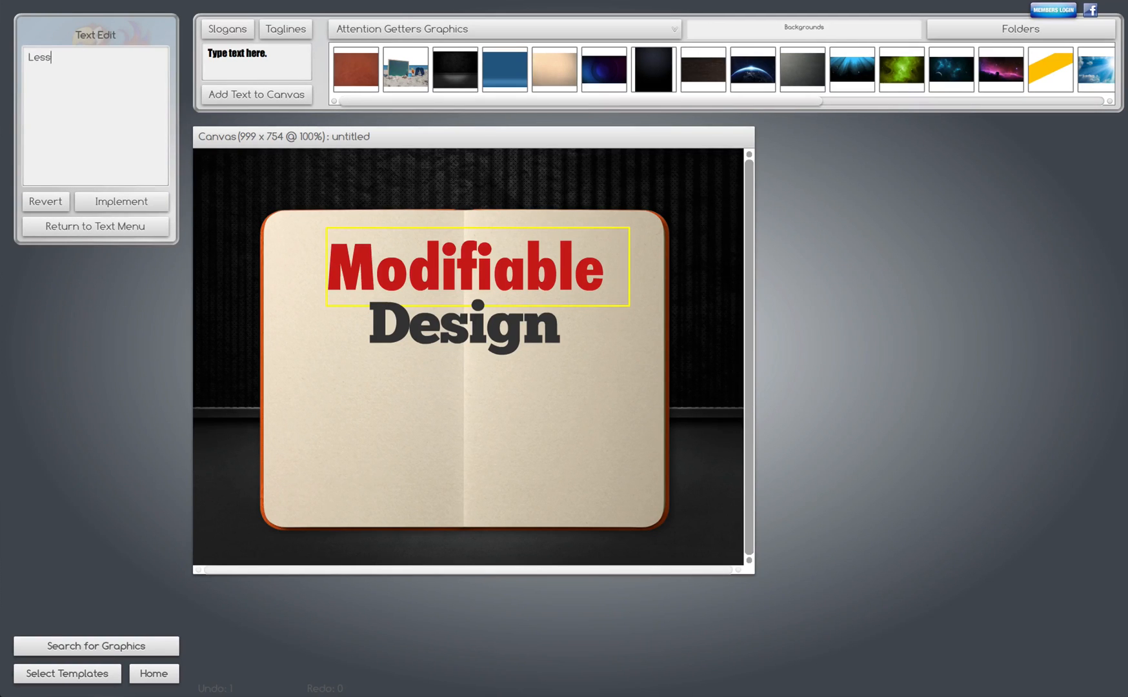
pyautogui.write('on')
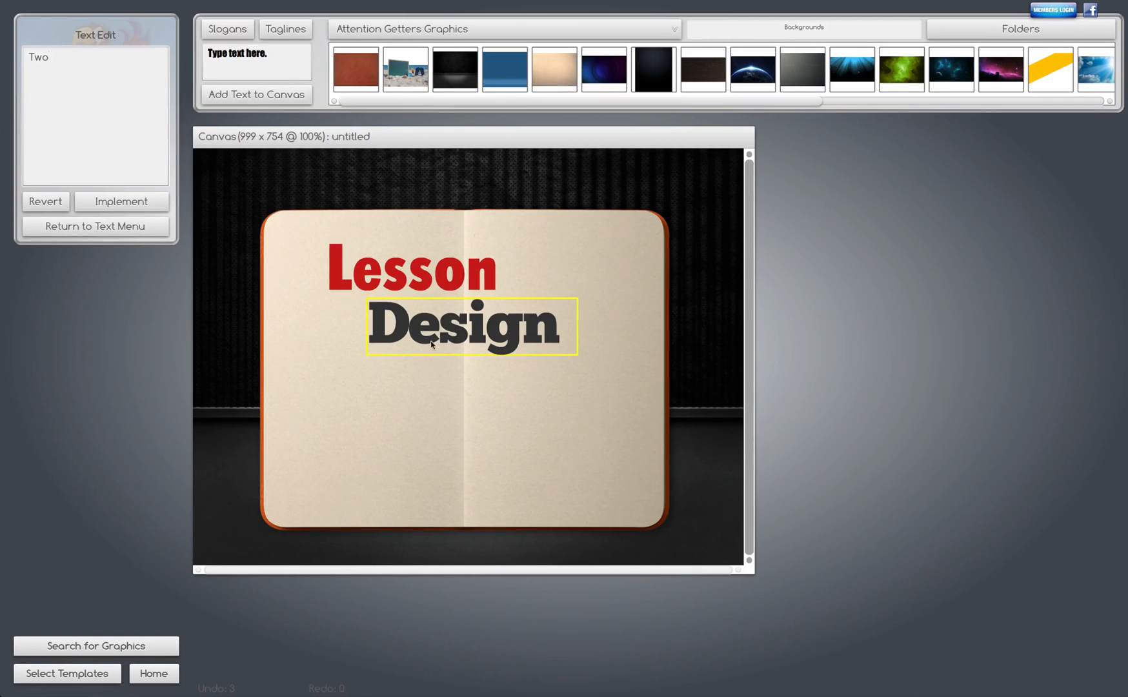
pyautogui.click(121, 201)
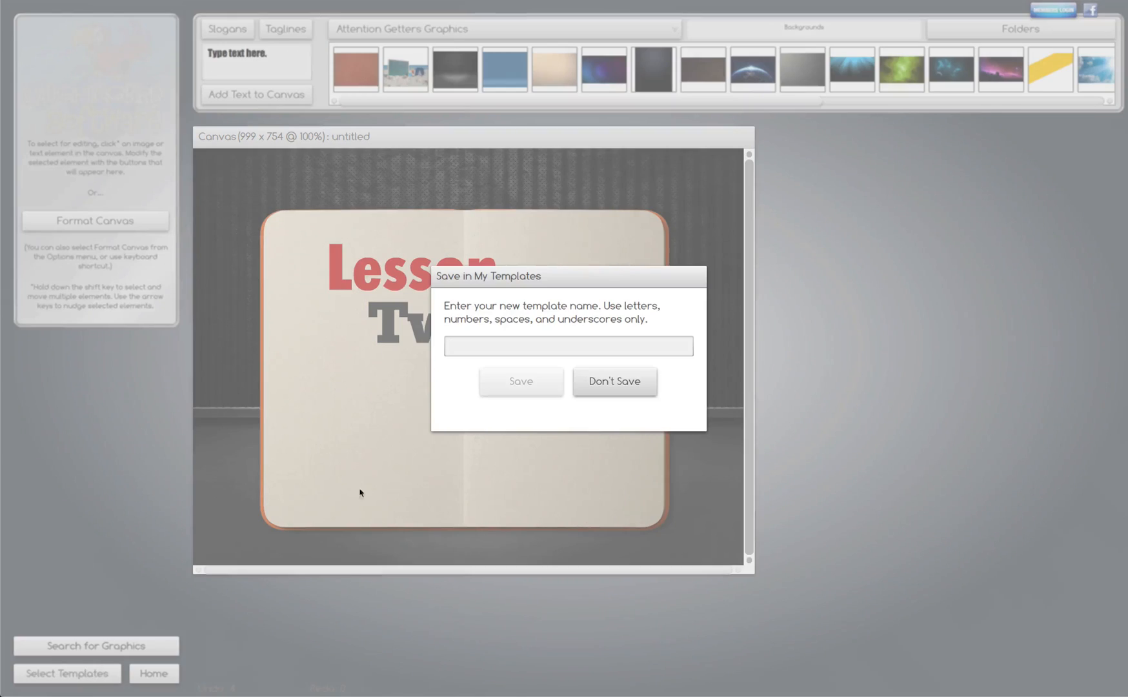
pyautogui.write('thw')
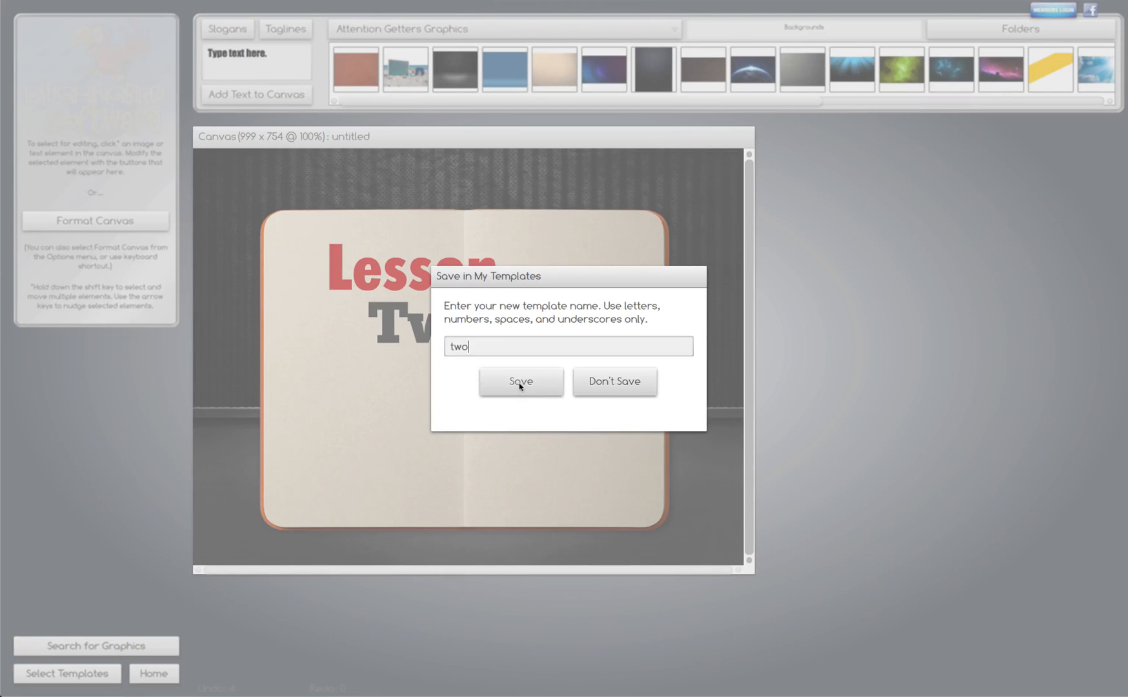
pyautogui.click(519, 380)
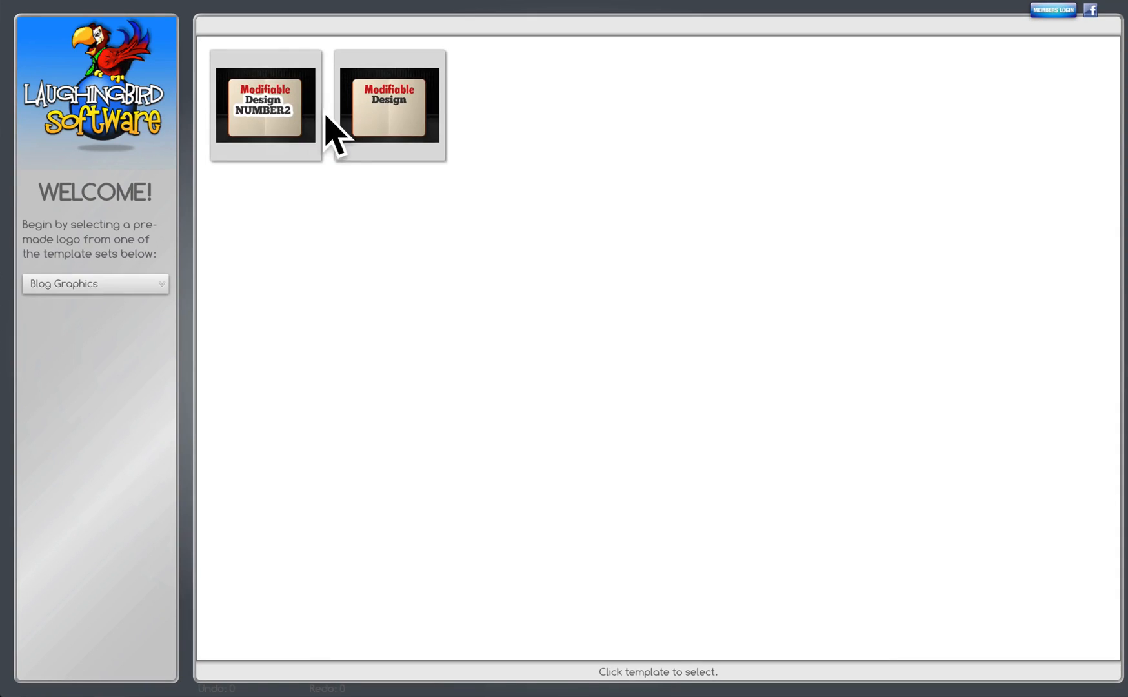
pyautogui.click(96, 282)
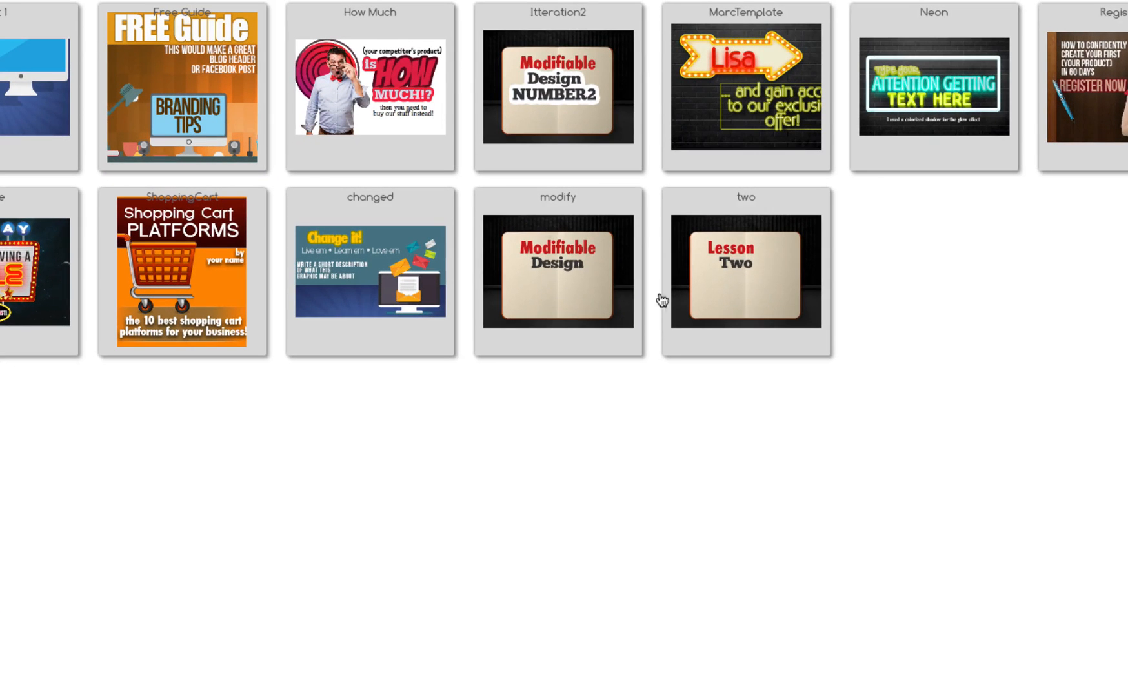
pyautogui.moveTo(801, 282)
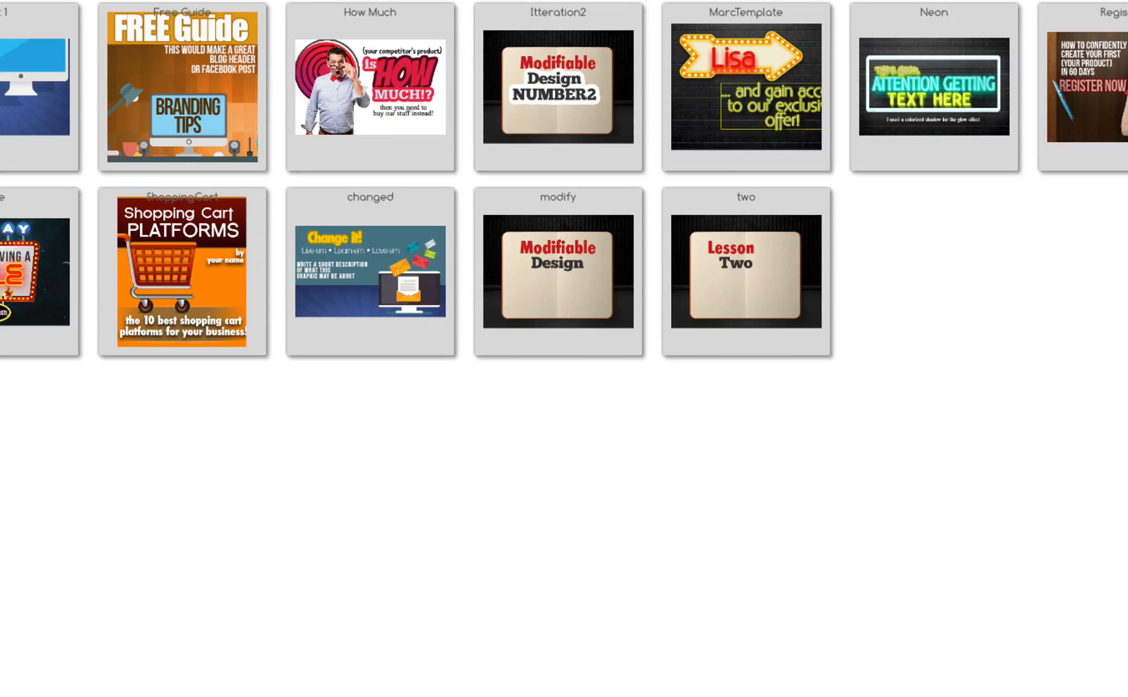
# Step: Switch the template set to Blog Graphics, then back to My Templates listing all saved designs
pyautogui.click(93, 284)
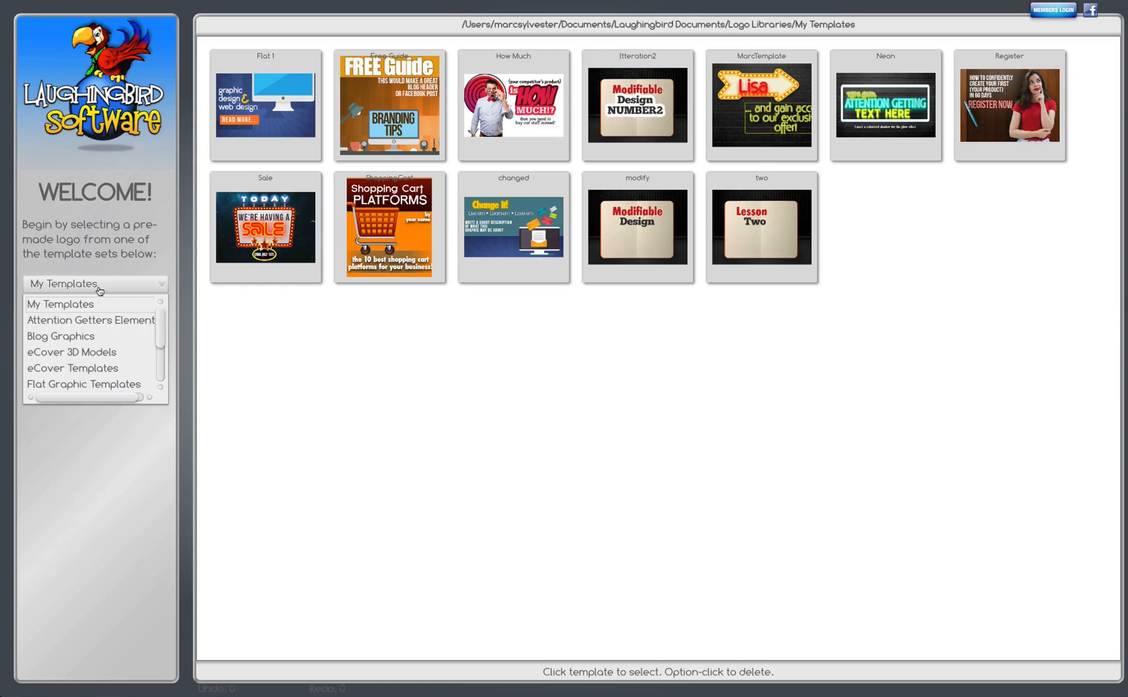
pyautogui.click(61, 335)
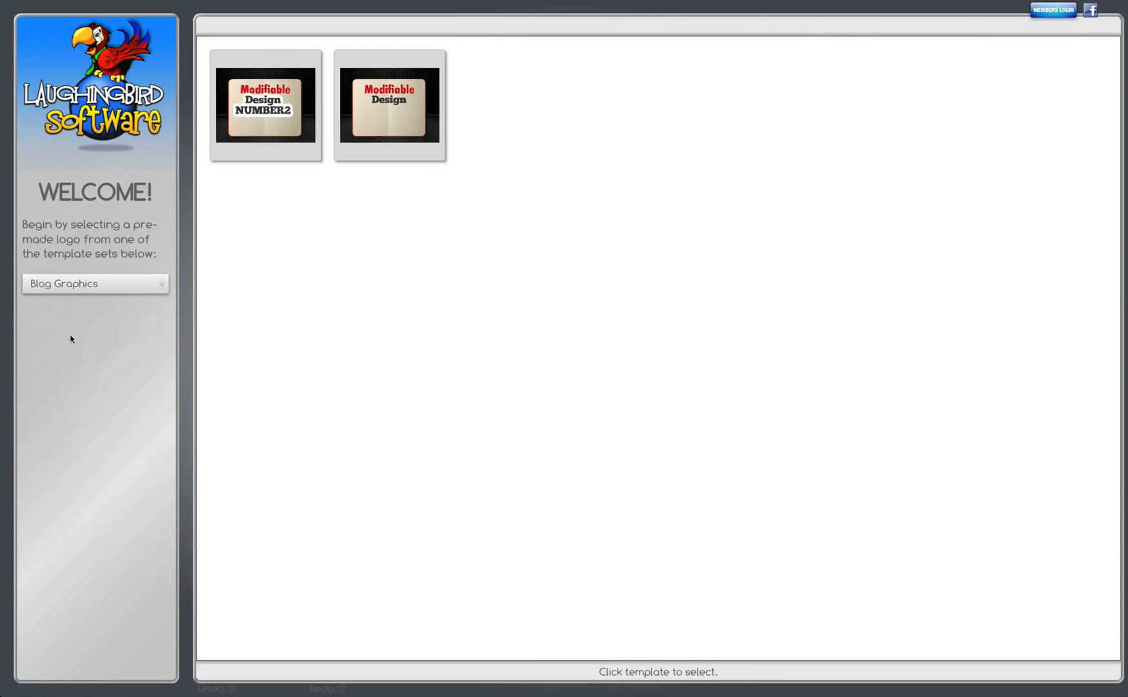
pyautogui.moveTo(173, 262)
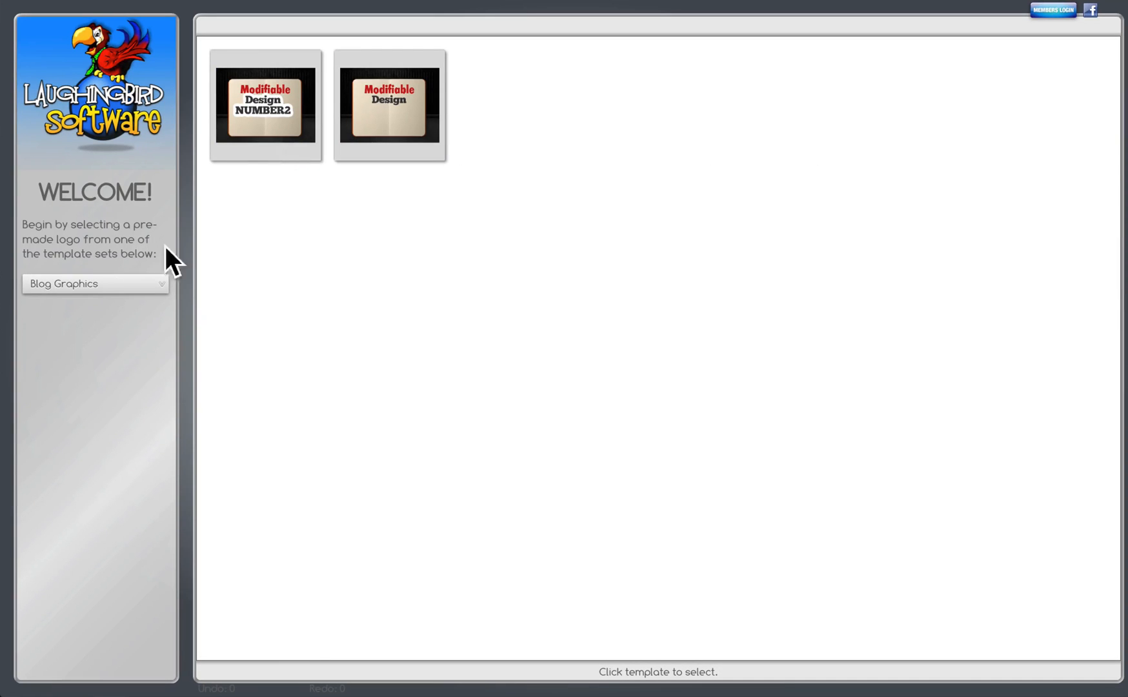
pyautogui.click(94, 283)
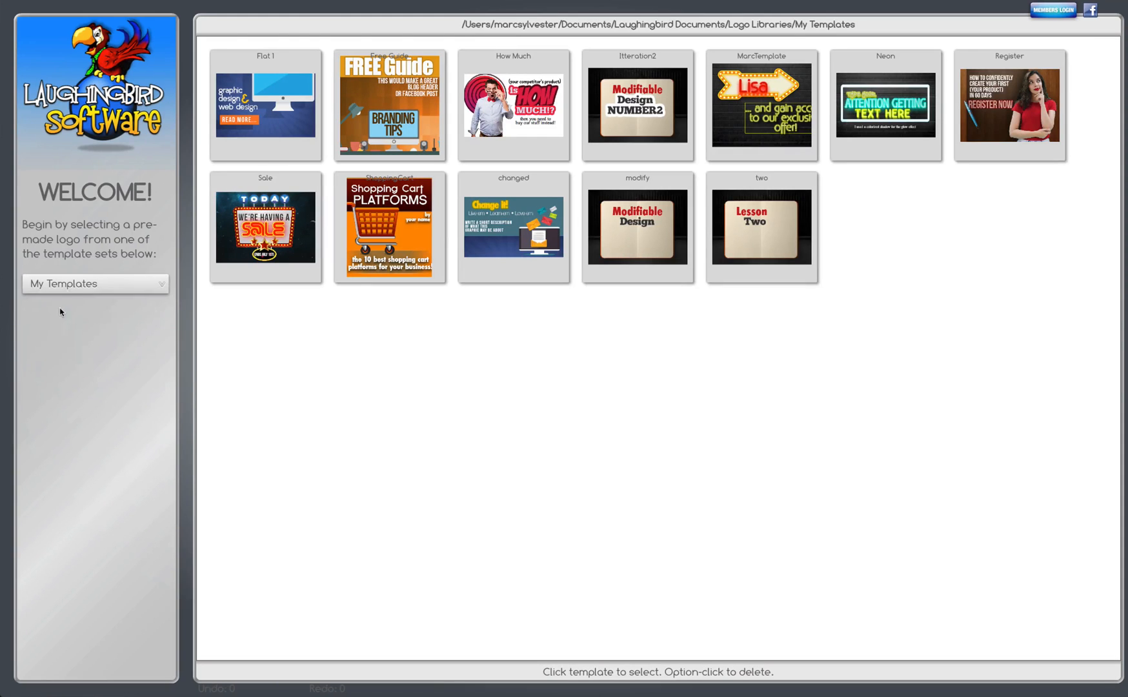
pyautogui.moveTo(705, 352)
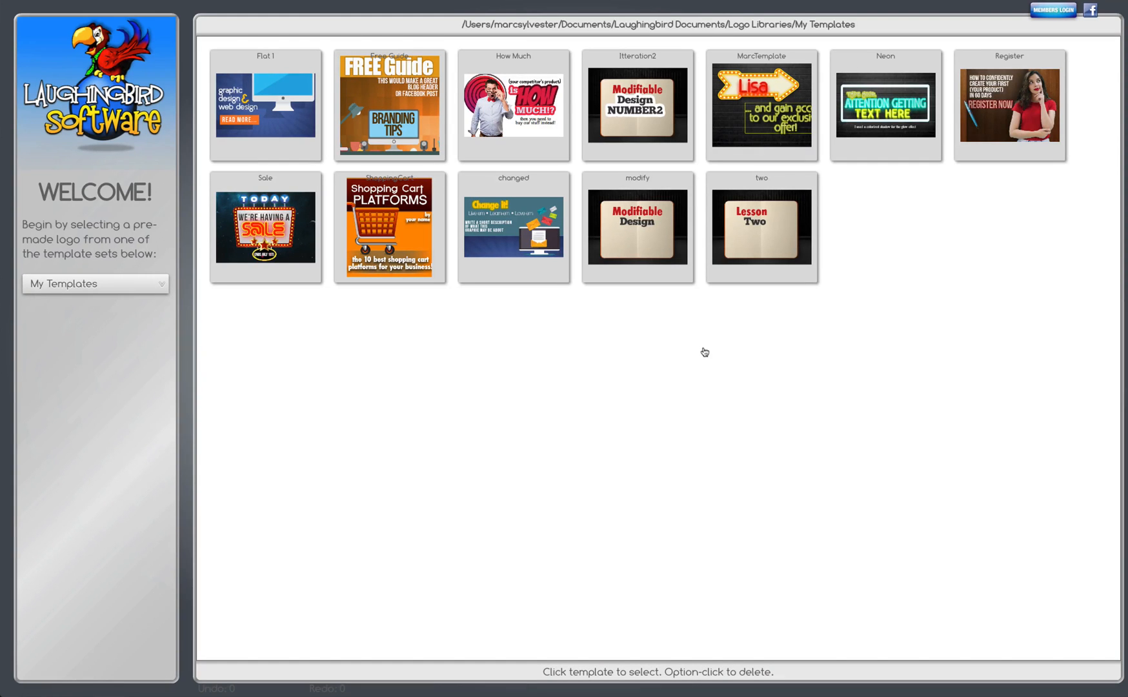